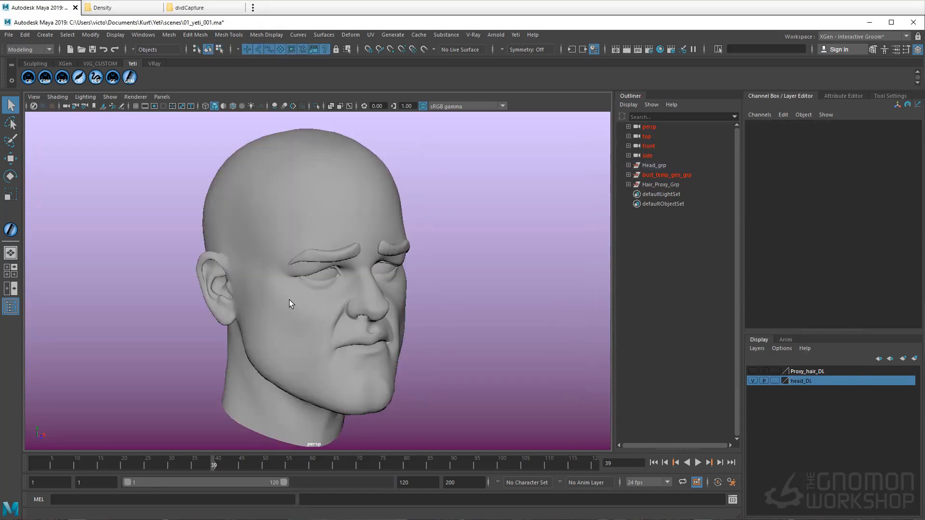
mouse_move(305, 290)
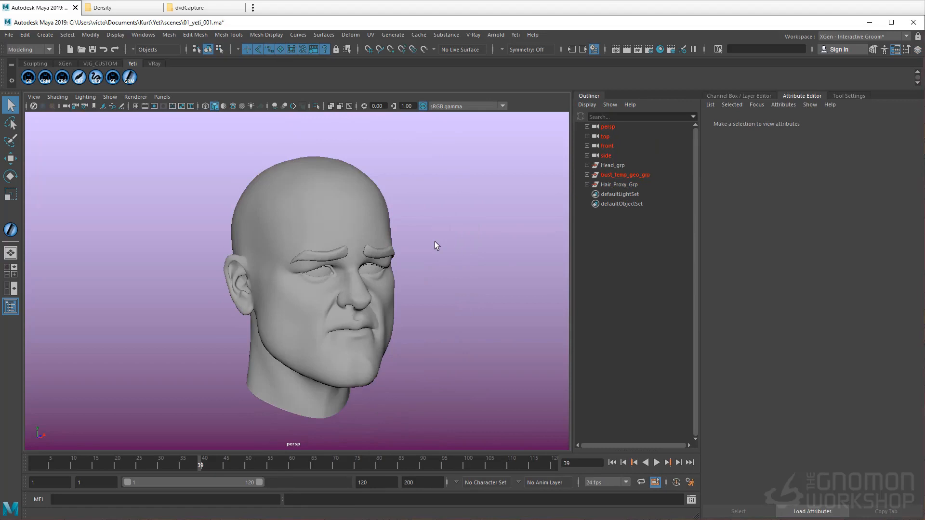
mouse_move(347, 93)
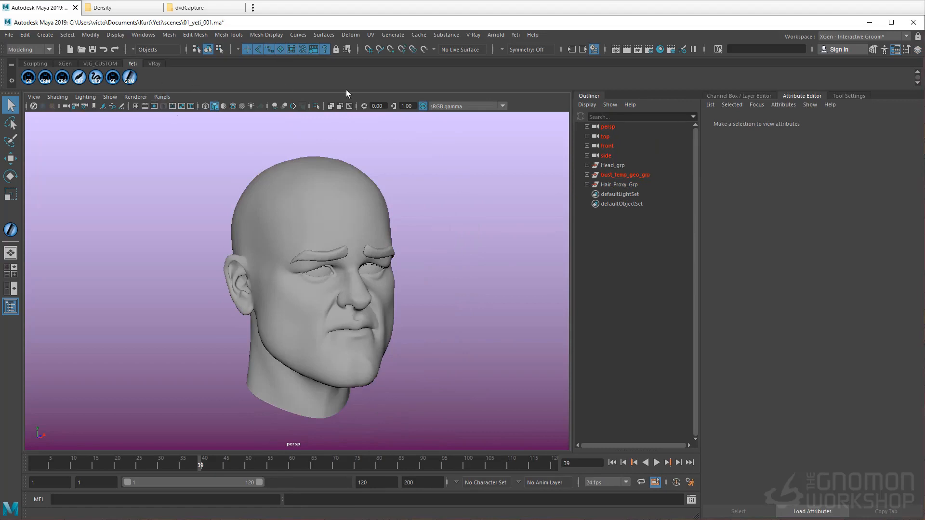
- Create an empty Yeti node pgYetiMaya1 from the Yeti shelf in the head scene
left_click(496, 35)
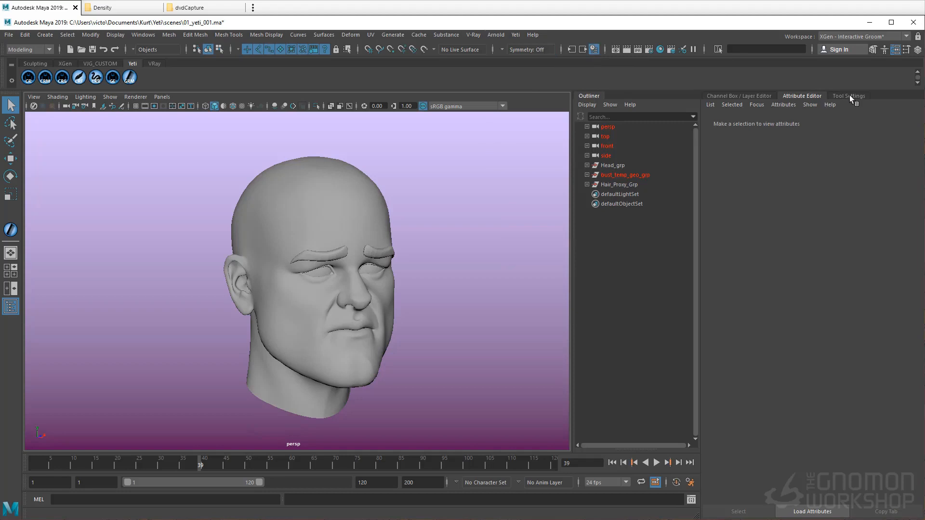
left_click(848, 96)
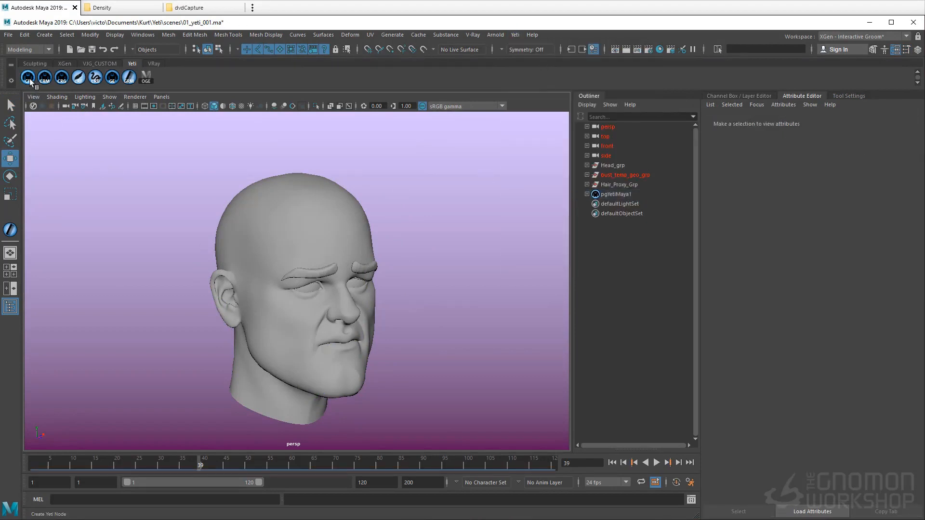
- Select pgYetiMaya1 and start adding an input object under Graph > Input Objects
left_click(616, 204)
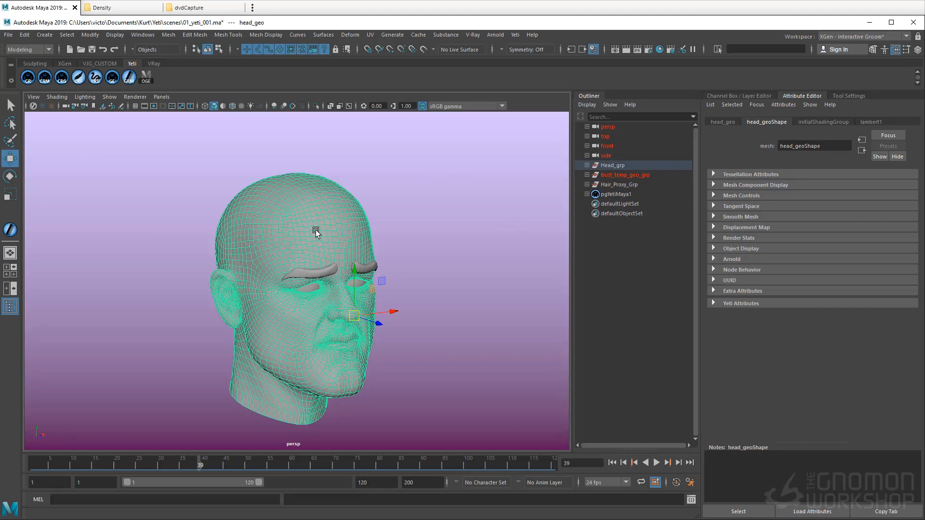
mouse_move(619, 196)
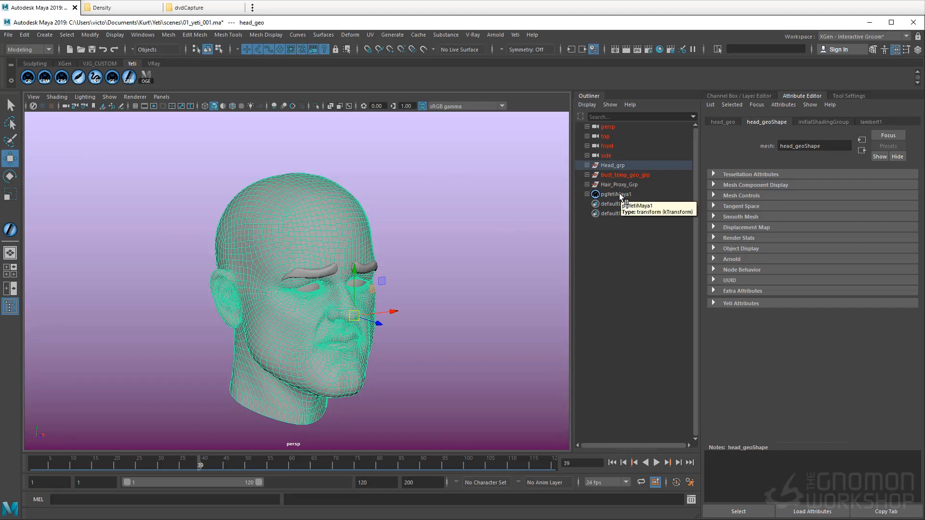
left_click(616, 194)
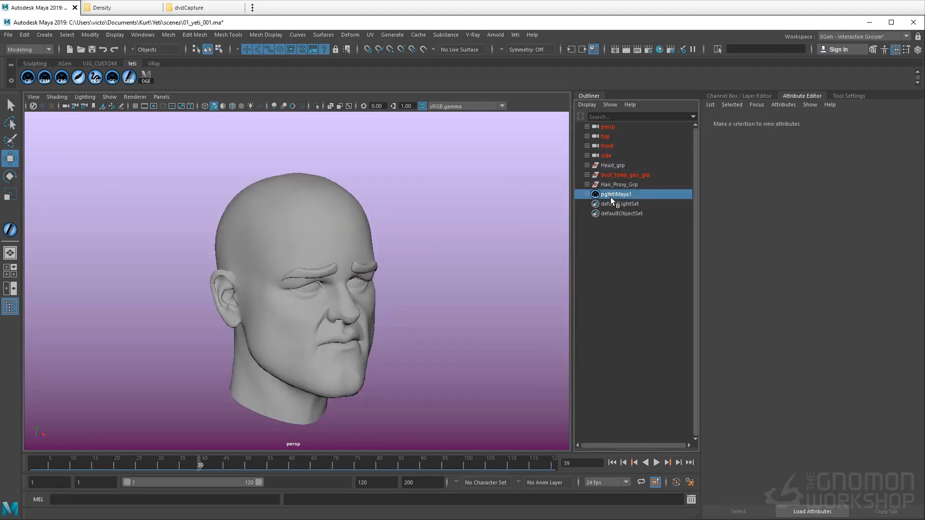
left_click(615, 194)
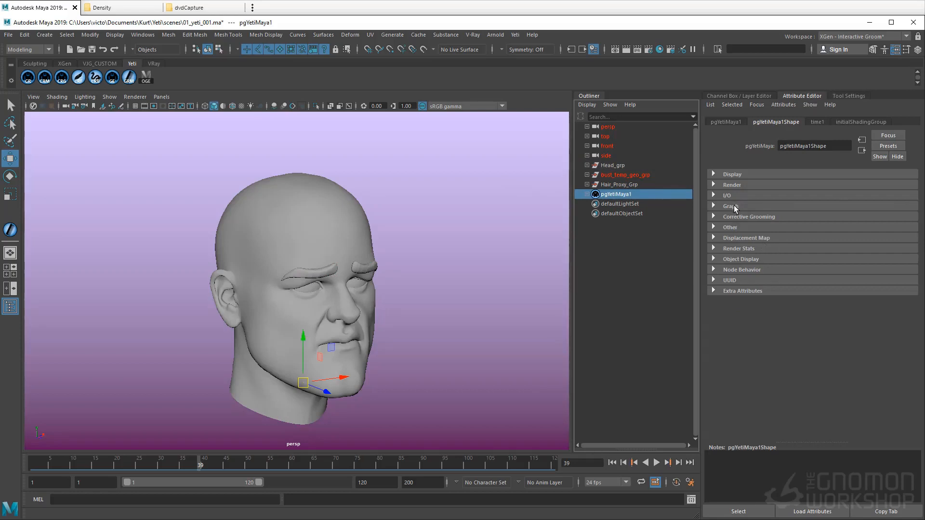
left_click(731, 206)
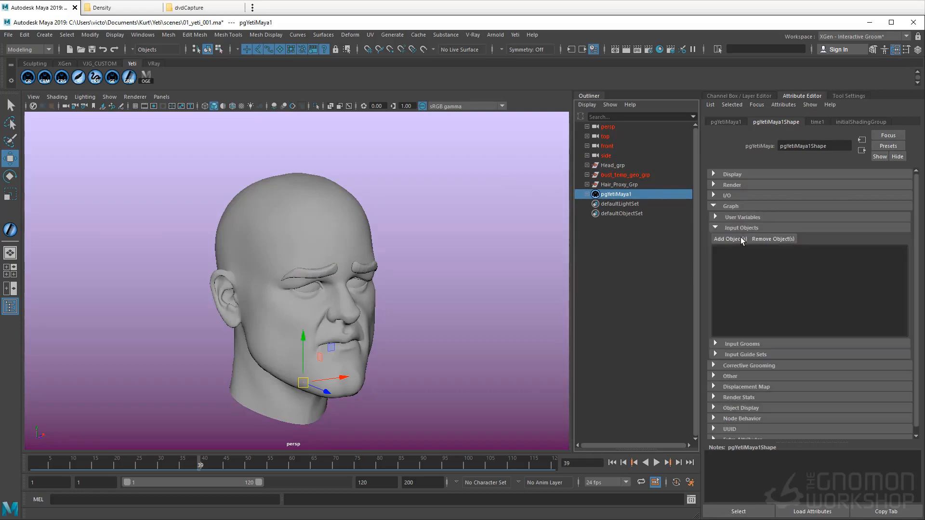
left_click(729, 239)
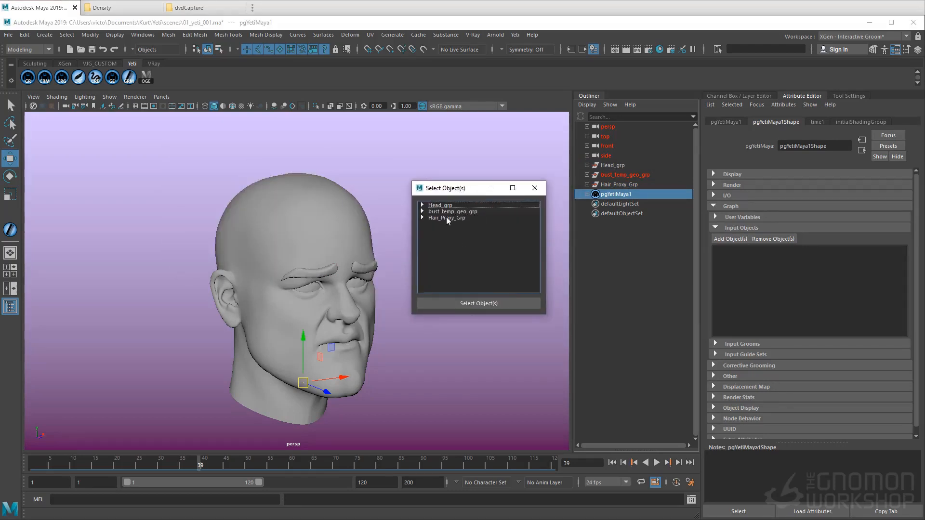
- Choose head_geo under Head_grp as the Yeti node's input object
left_click(422, 204)
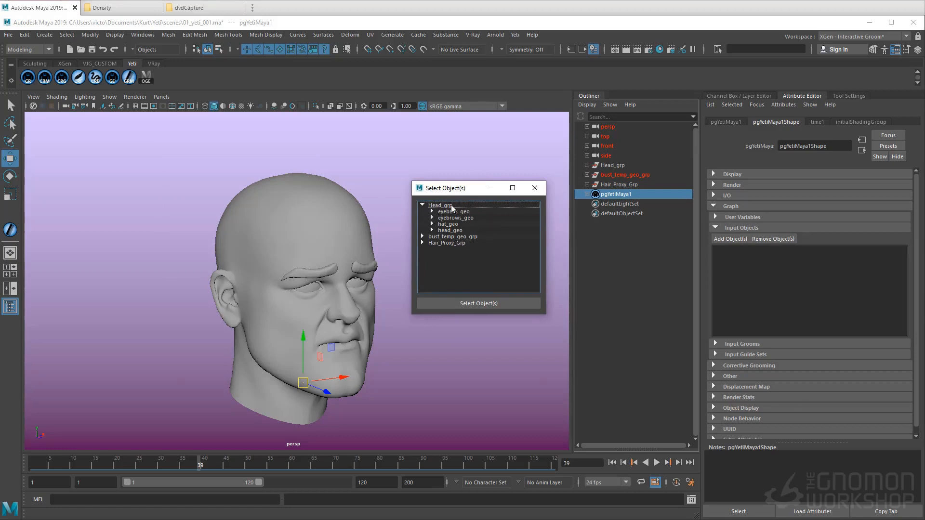
left_click(450, 231)
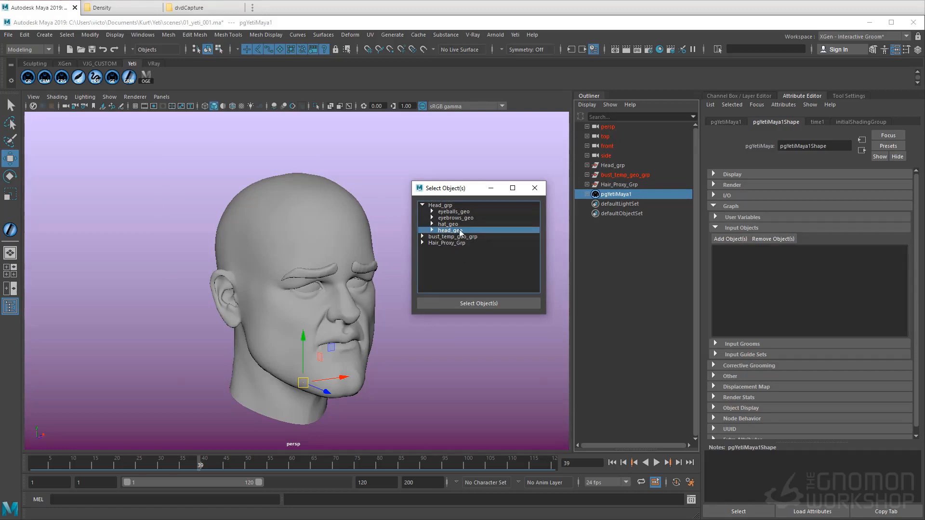
left_click(477, 302)
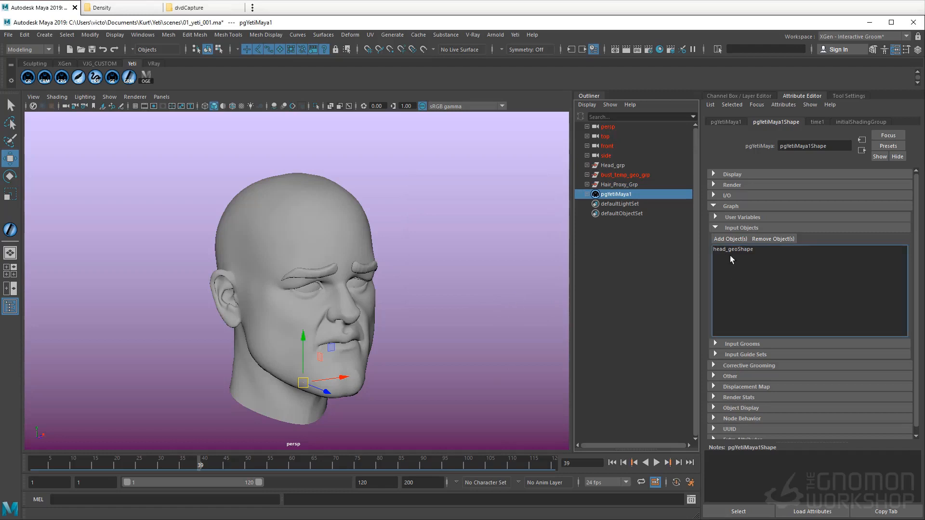
mouse_move(733, 255)
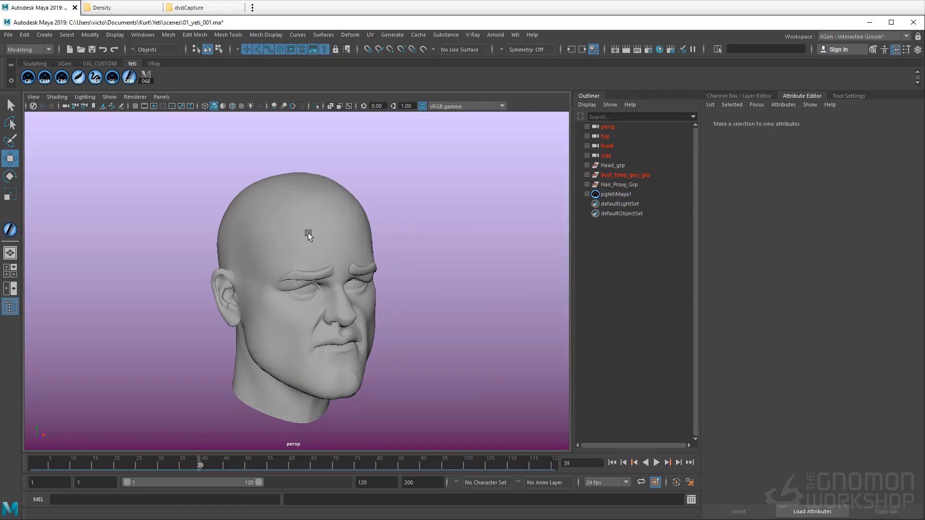
left_click(306, 237)
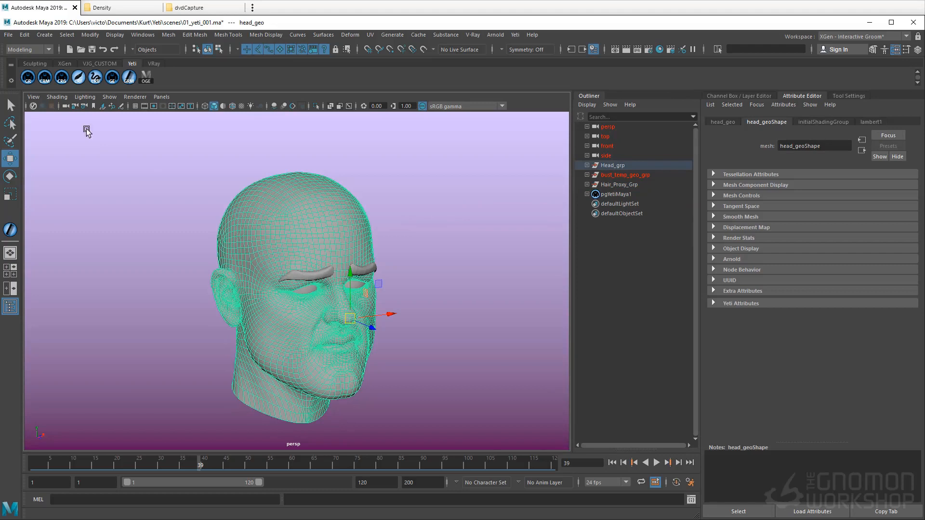
mouse_move(45, 77)
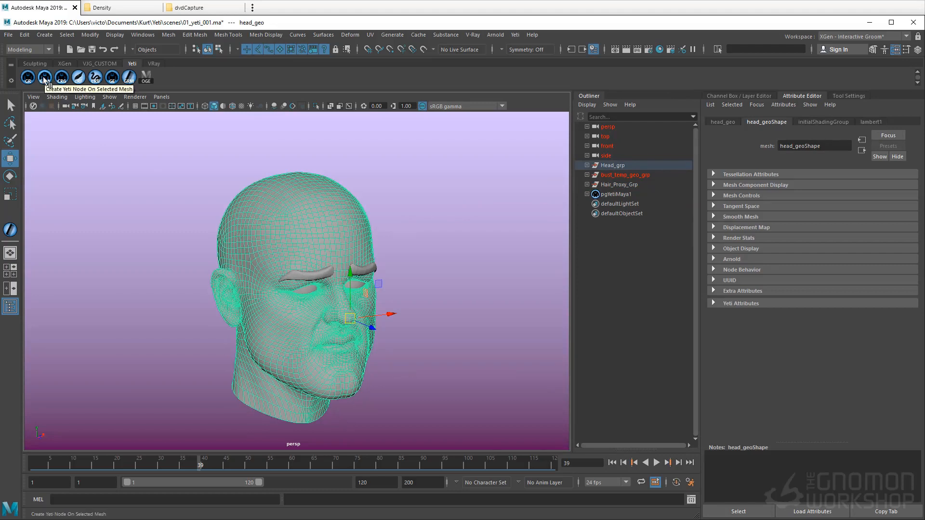
left_click(45, 76)
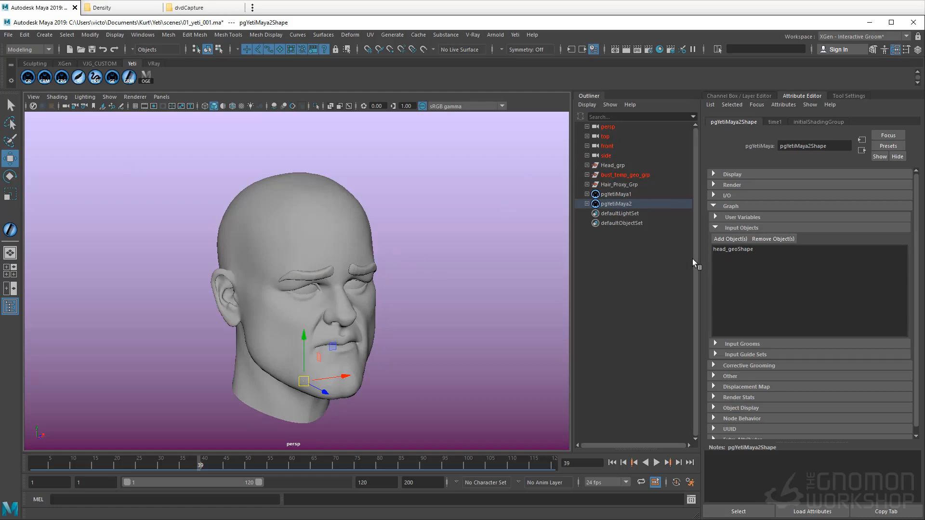
mouse_move(768, 257)
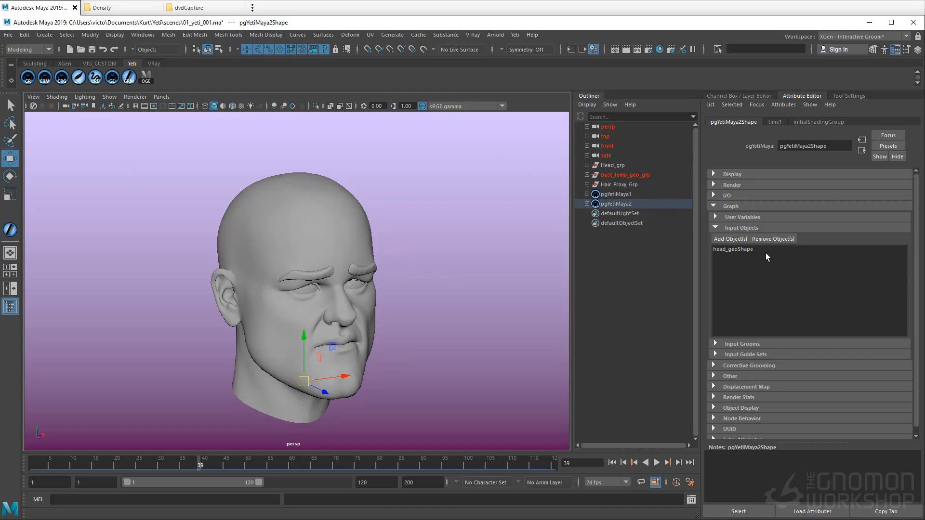
left_click(617, 203)
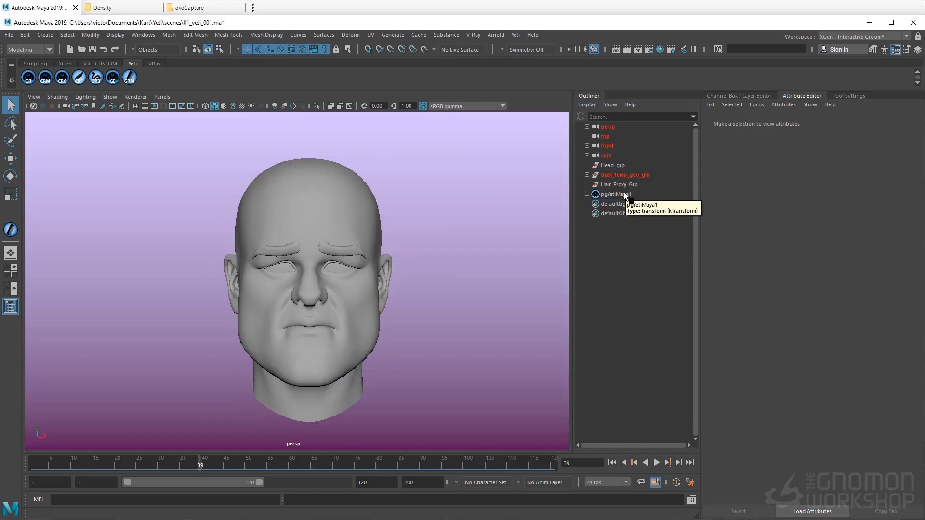
mouse_move(422, 180)
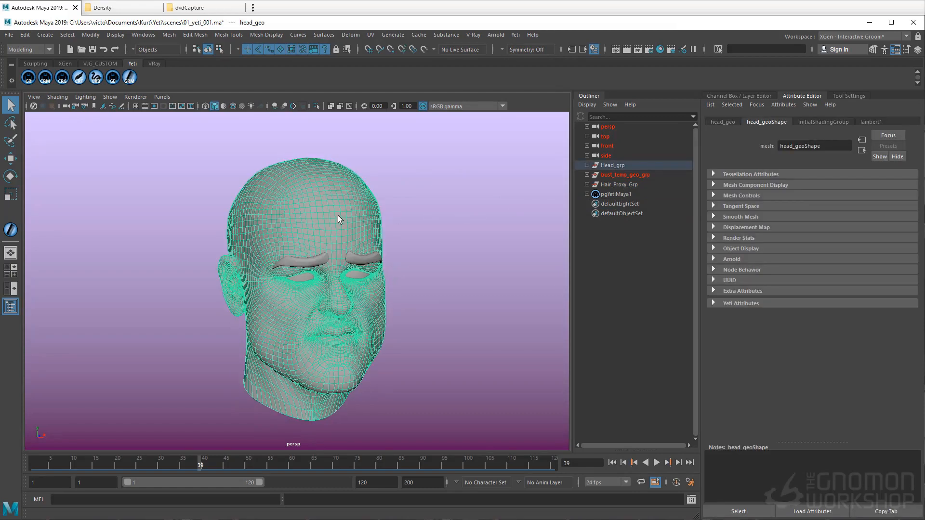
mouse_move(62, 77)
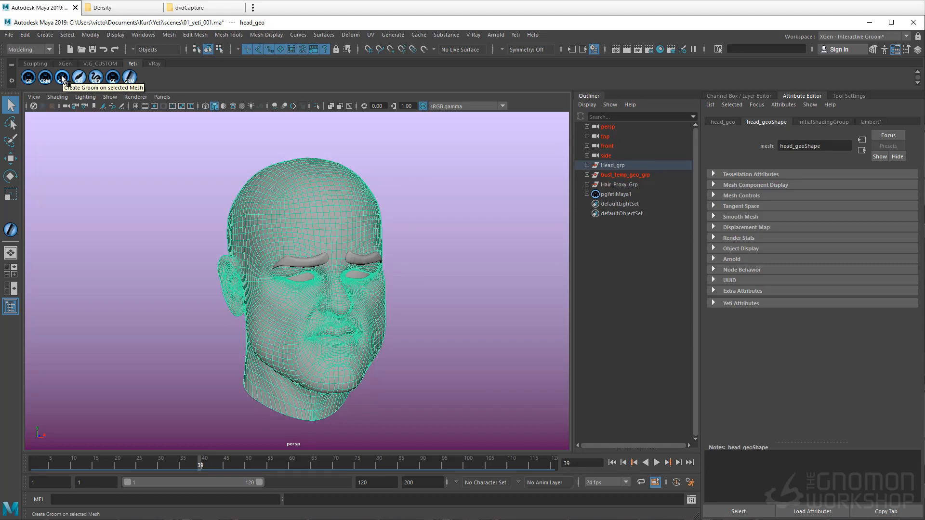
left_click(63, 77)
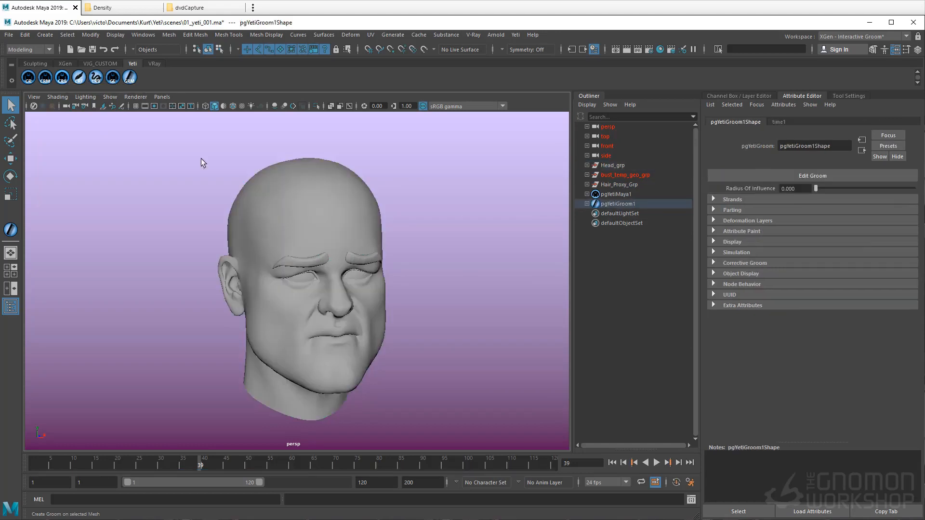
left_click(380, 229)
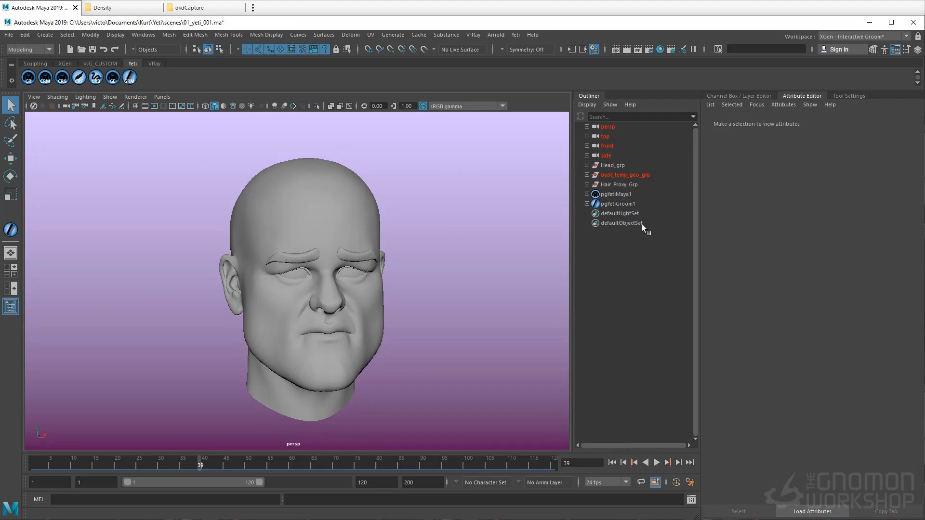
left_click(616, 193)
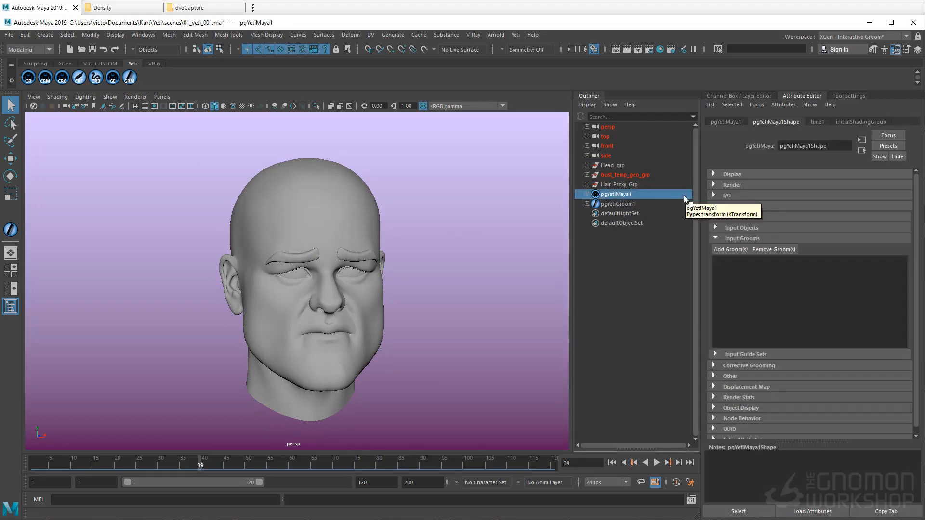
left_click(617, 203)
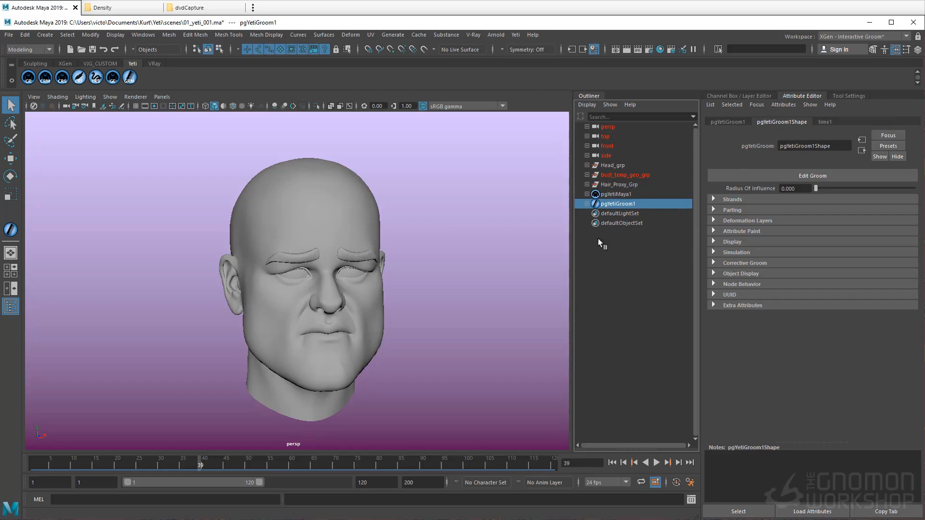
left_click(616, 194)
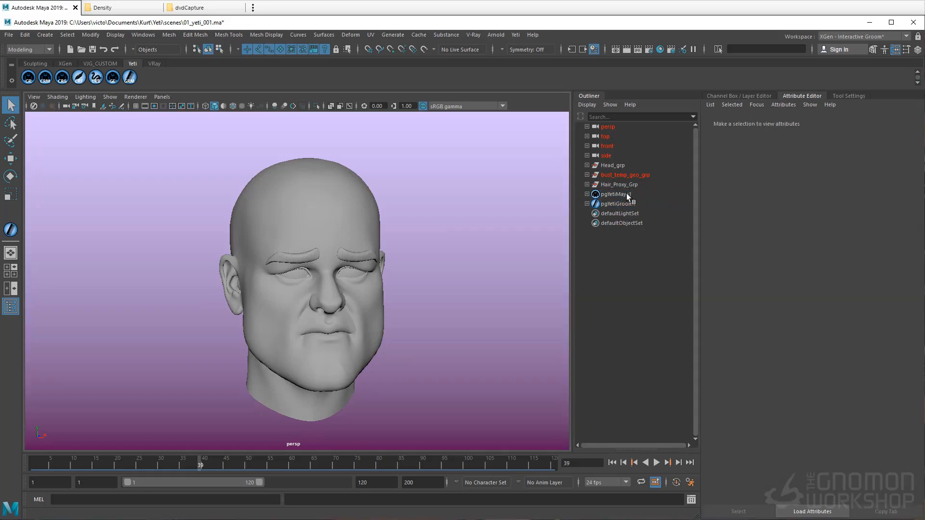
- Register pgYetiGroom1 as an input groom of pgYetiMaya1 via Graph > Input Grooms
left_click(615, 193)
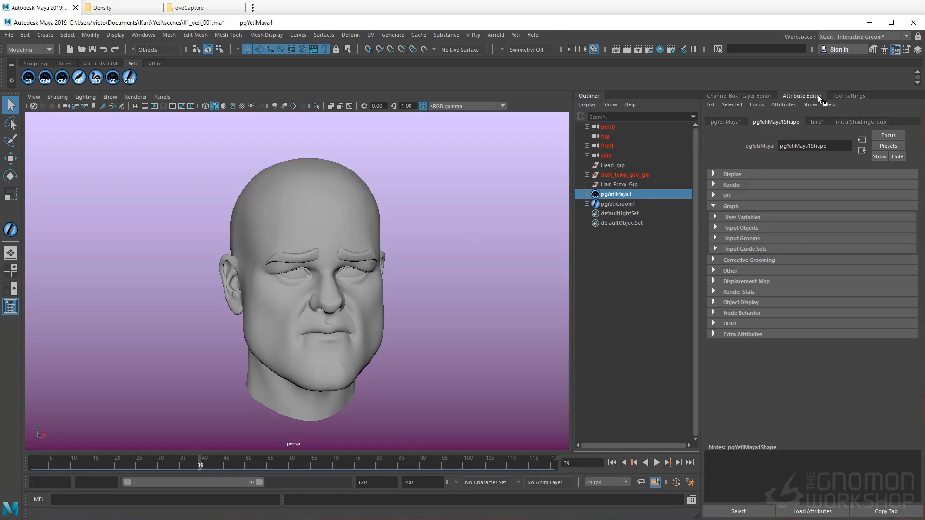
mouse_move(745, 243)
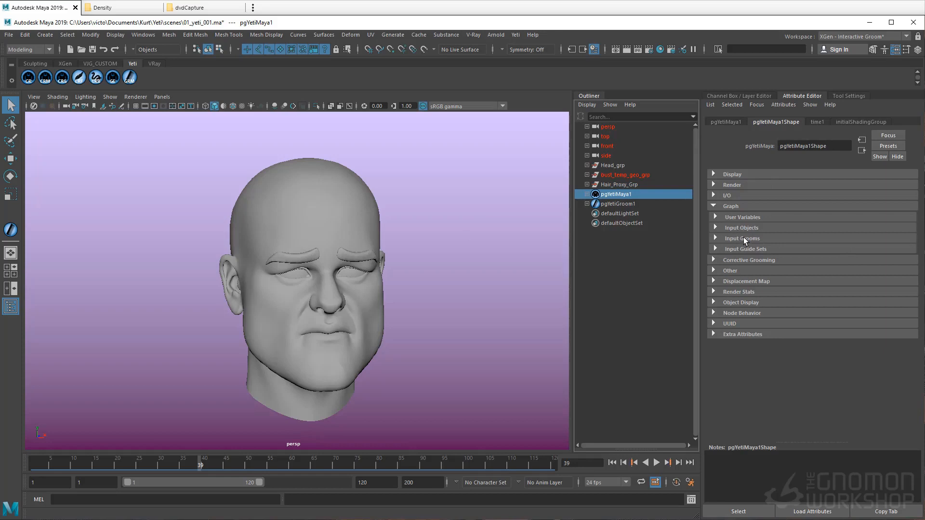
left_click(742, 238)
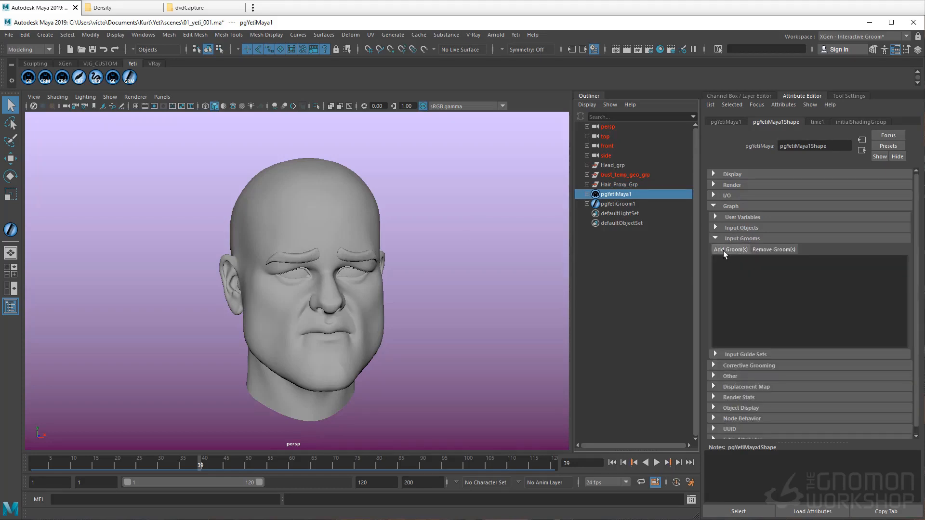
left_click(730, 249)
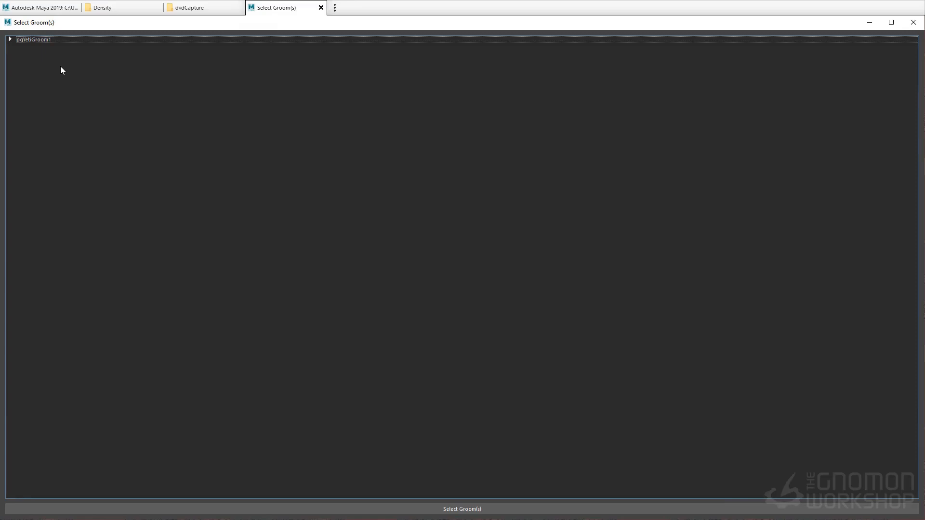
mouse_move(43, 44)
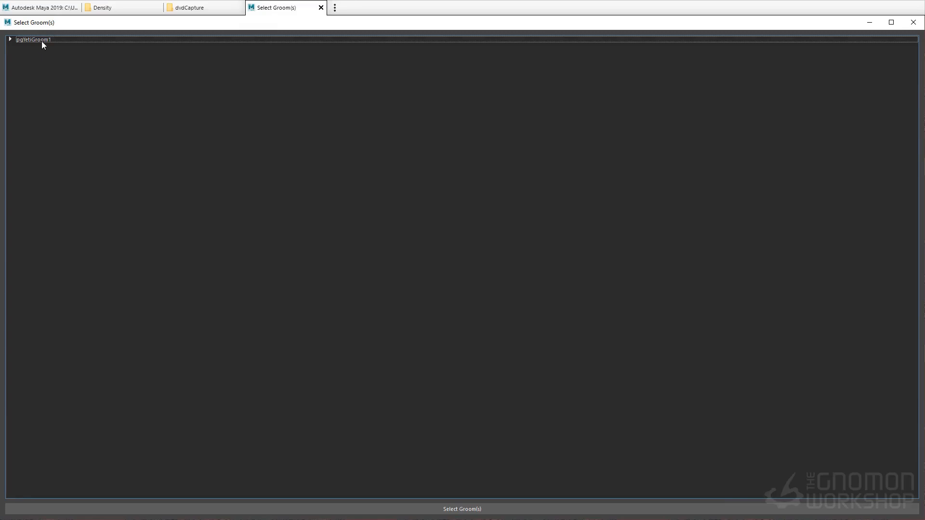
left_click(33, 38)
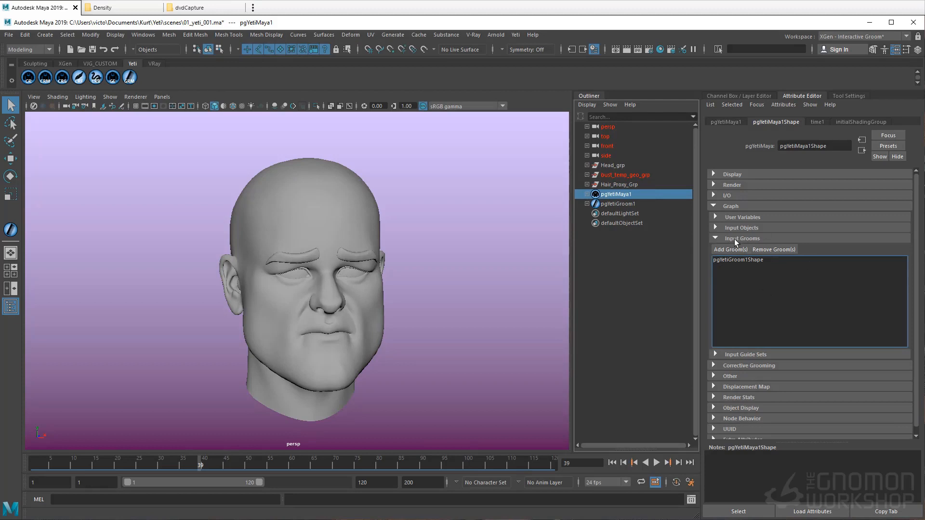
left_click(429, 306)
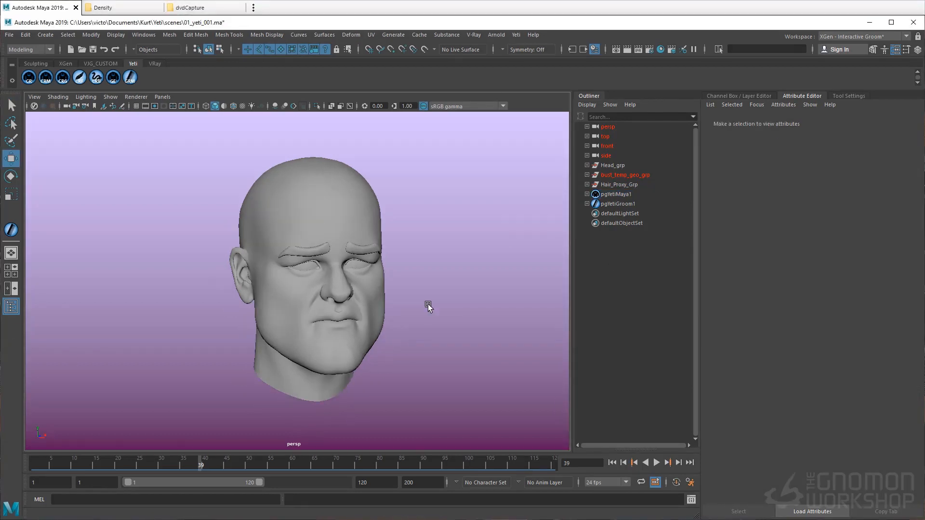
- Bring up the Yeti Graph Editor for pgYetiMaya1 and add an Import node
left_click(615, 193)
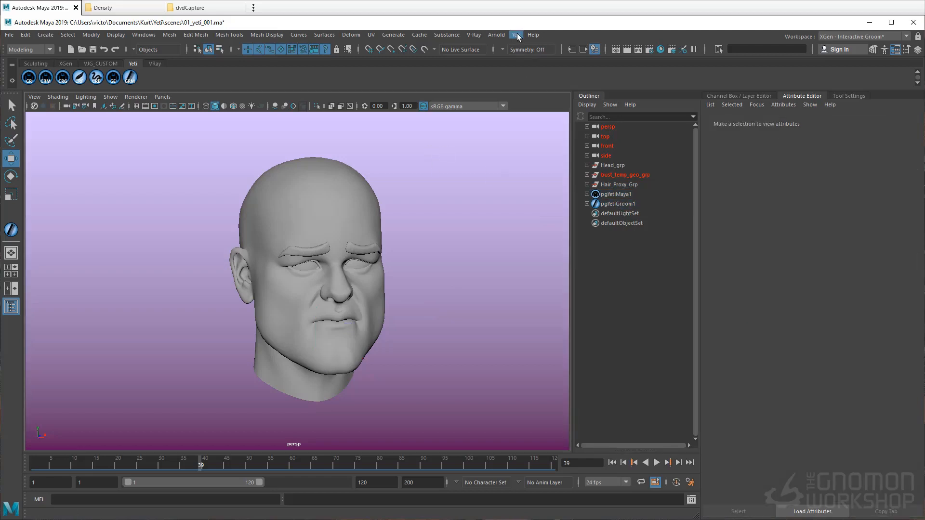
left_click(496, 35)
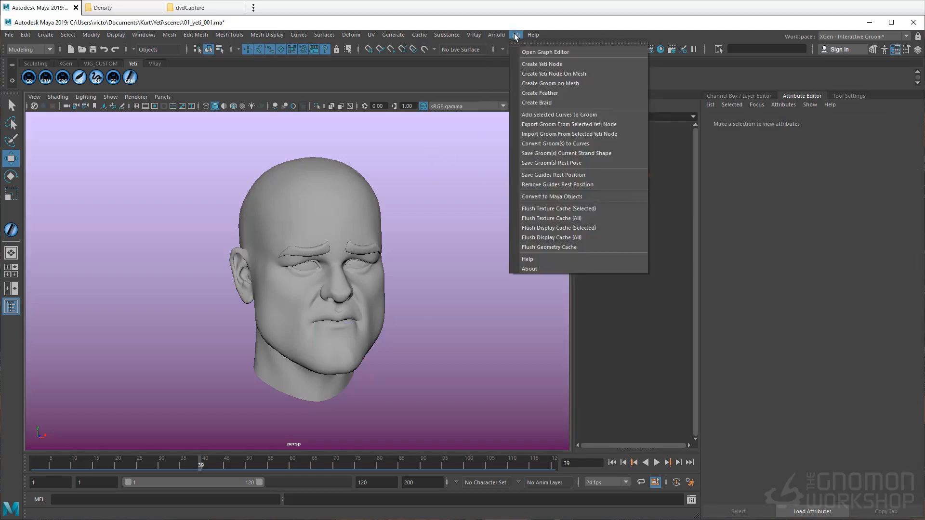
mouse_move(544, 53)
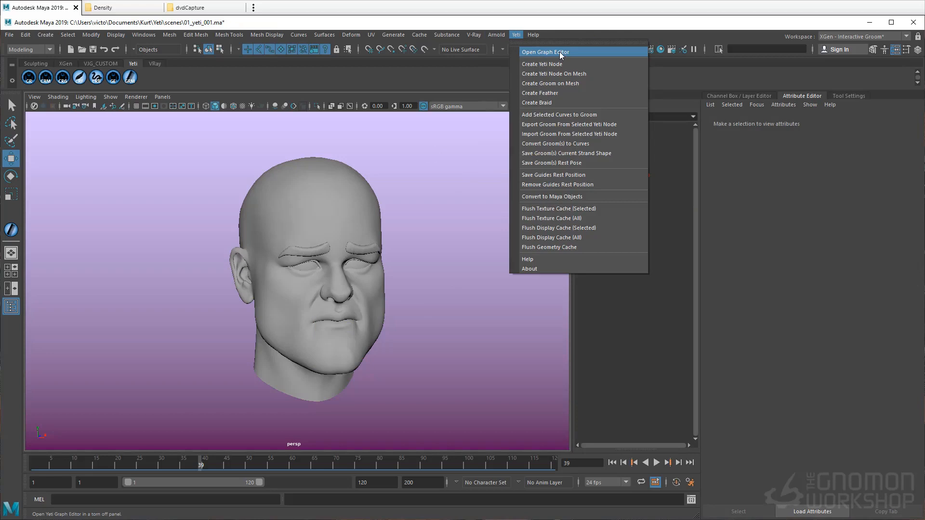
left_click(544, 52)
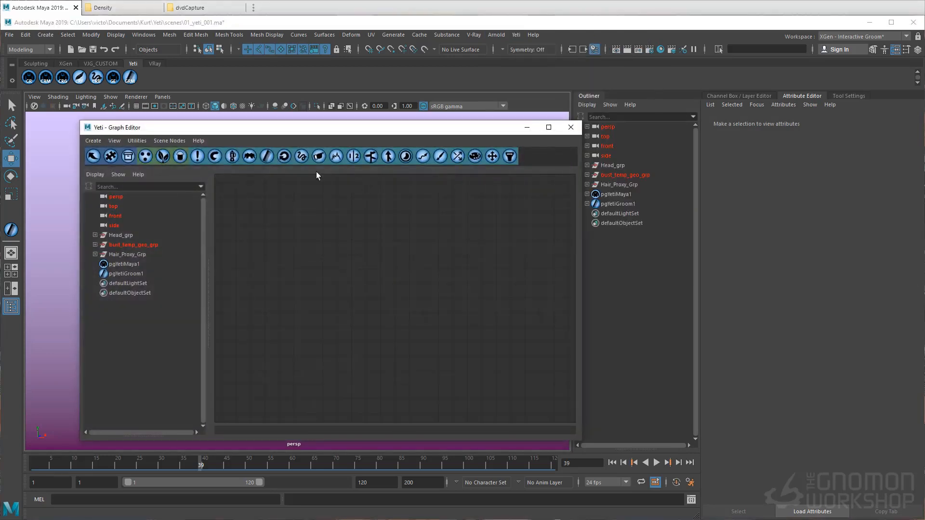
left_click(124, 264)
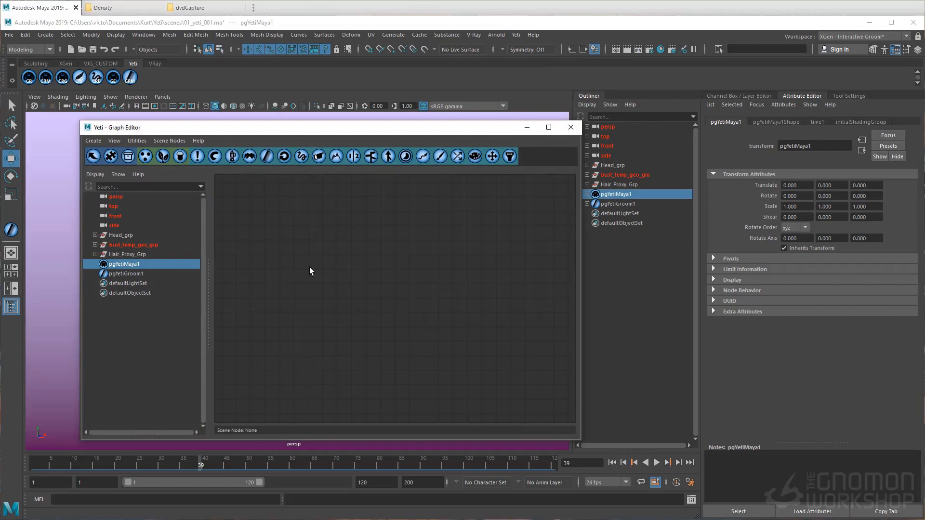
left_click(93, 156)
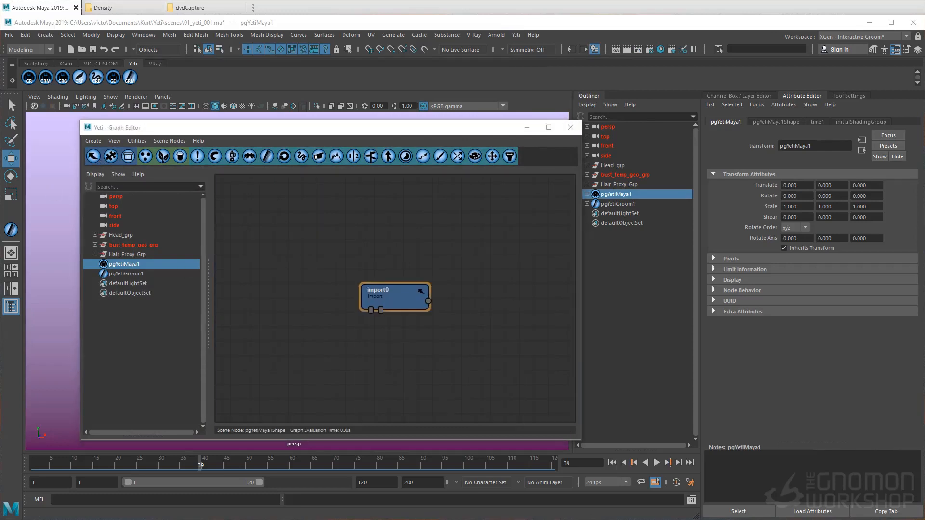
- Set the import node to bring in head_geoShape as geometry and rename it Head_GEO
double_click(394, 296)
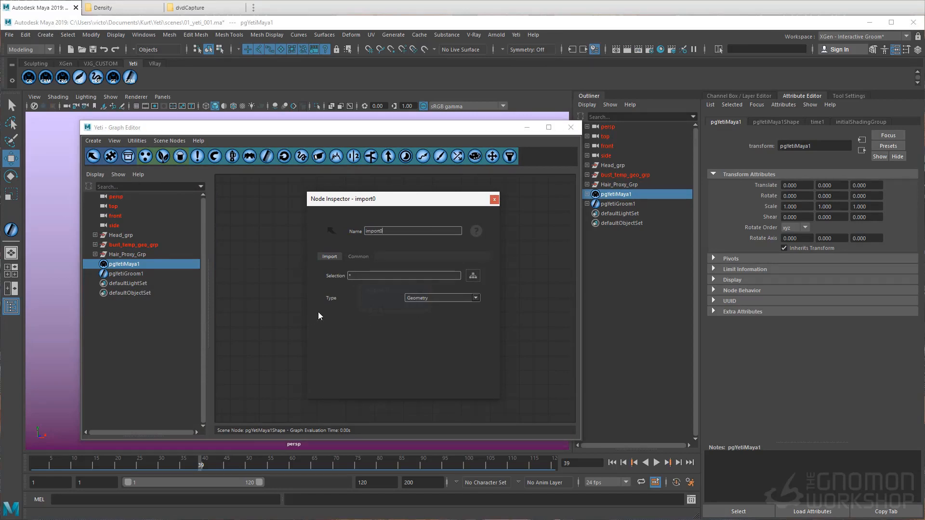
mouse_move(422, 301)
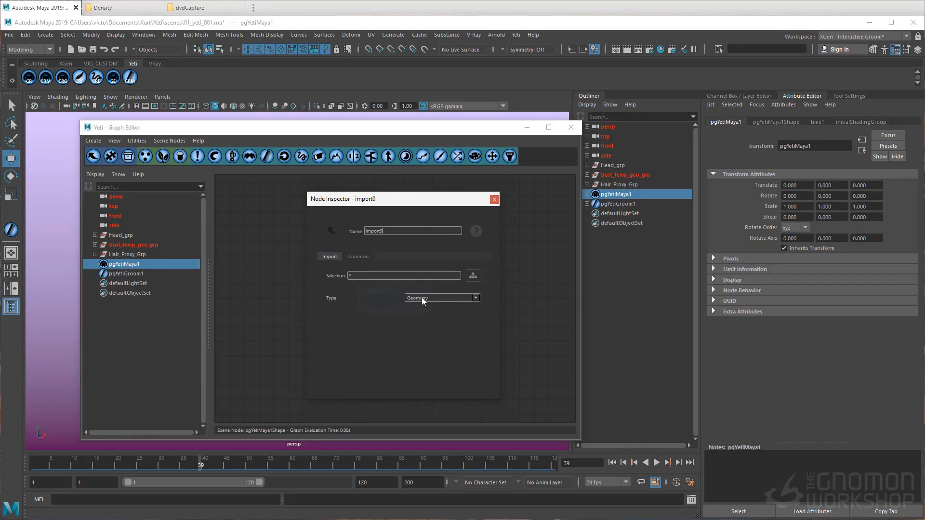
left_click(472, 276)
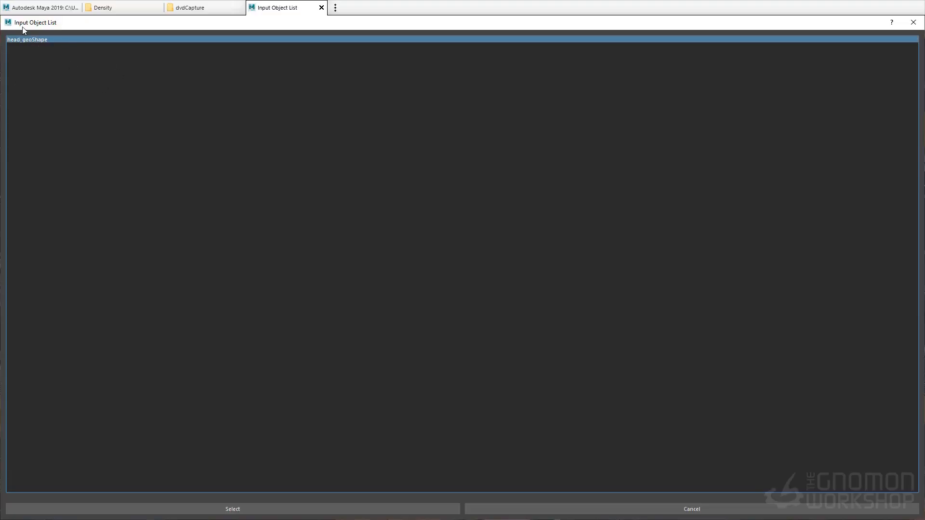
mouse_move(51, 72)
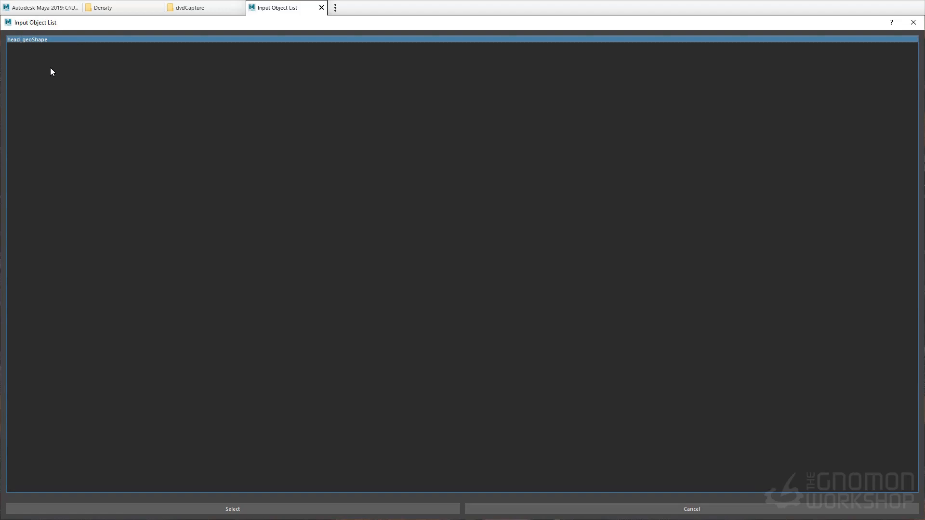
mouse_move(303, 487)
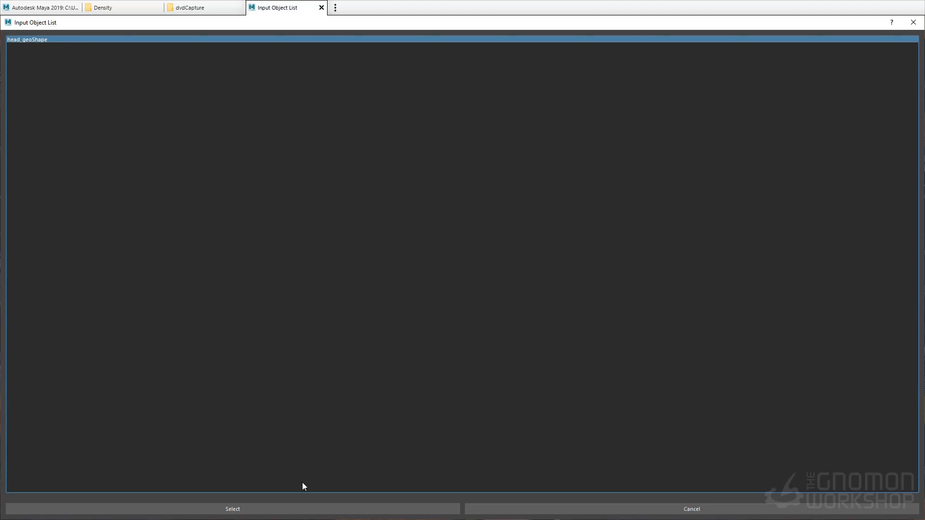
left_click(233, 509)
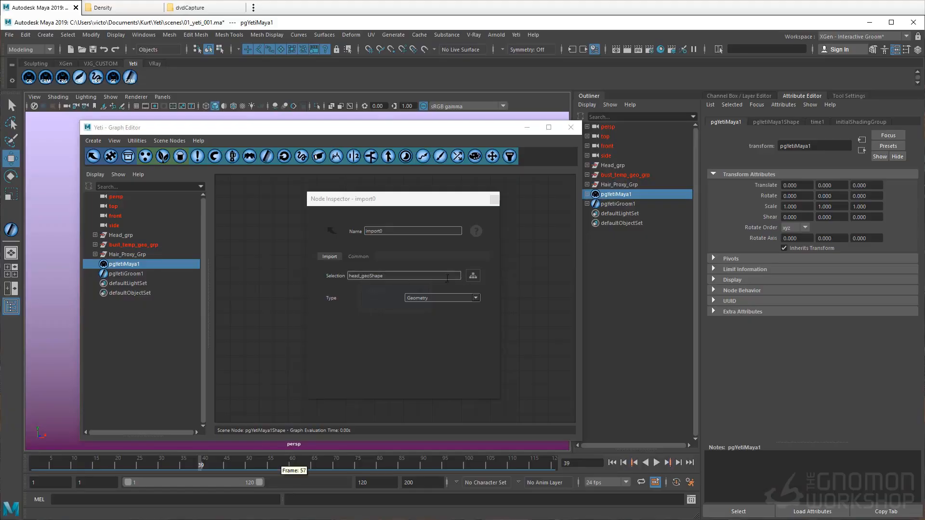
triple_click(412, 230)
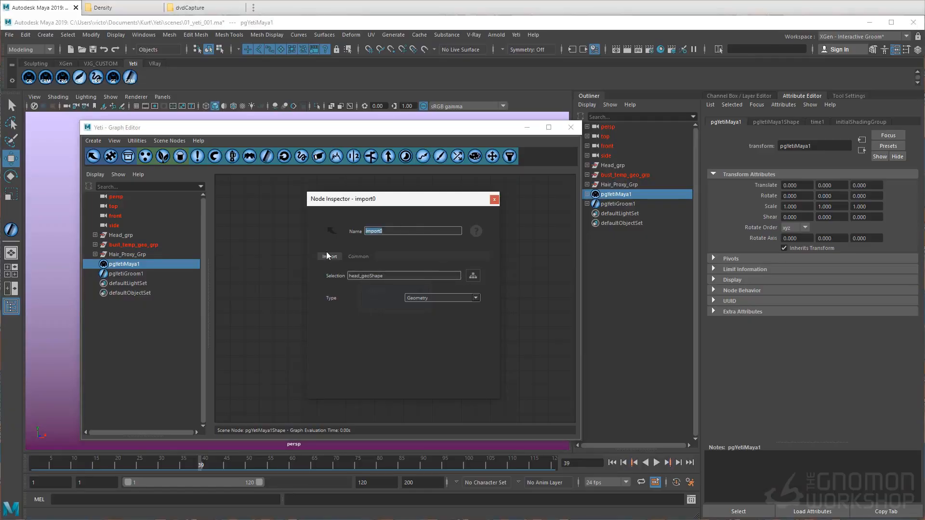
type("Head_GEO")
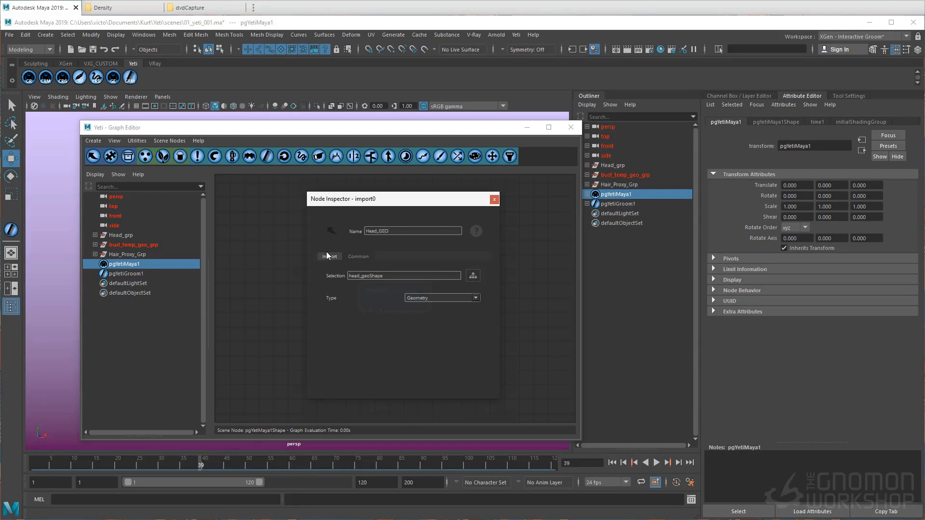
left_click(493, 198)
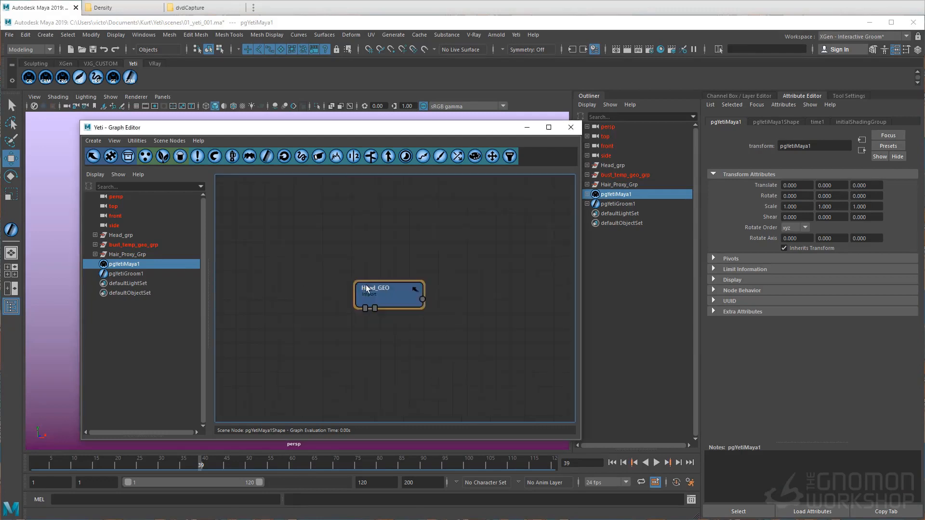
- Add a second import node bringing in pgYetiGroom1Shape as a groom, renamed Base_GRM
left_click(126, 273)
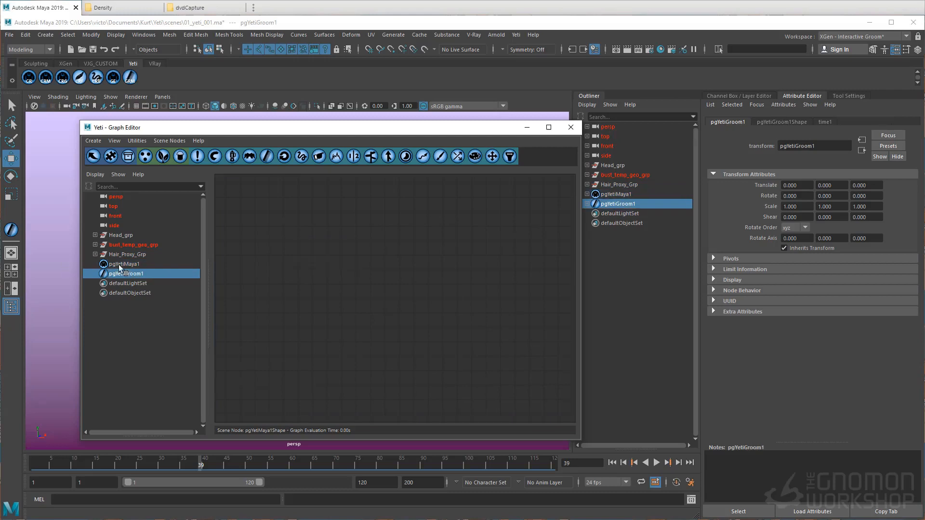
left_click(122, 264)
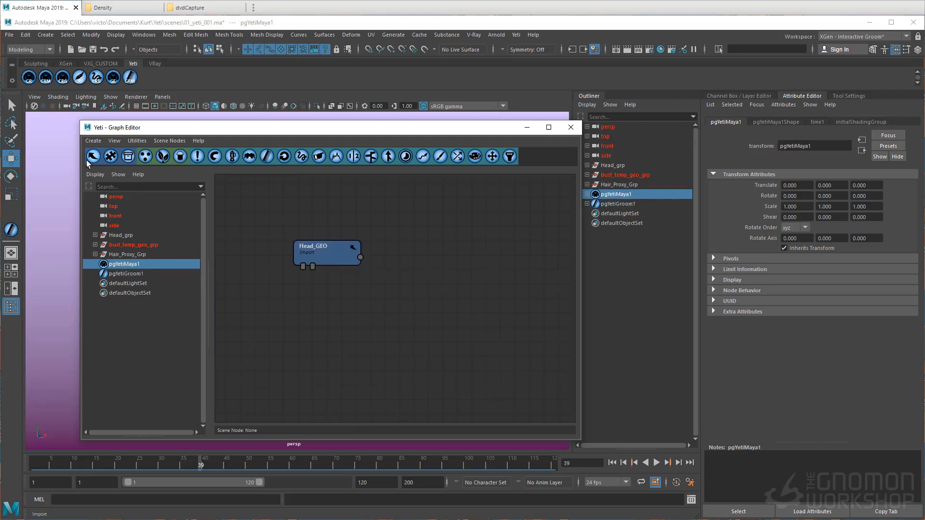
left_click(92, 156)
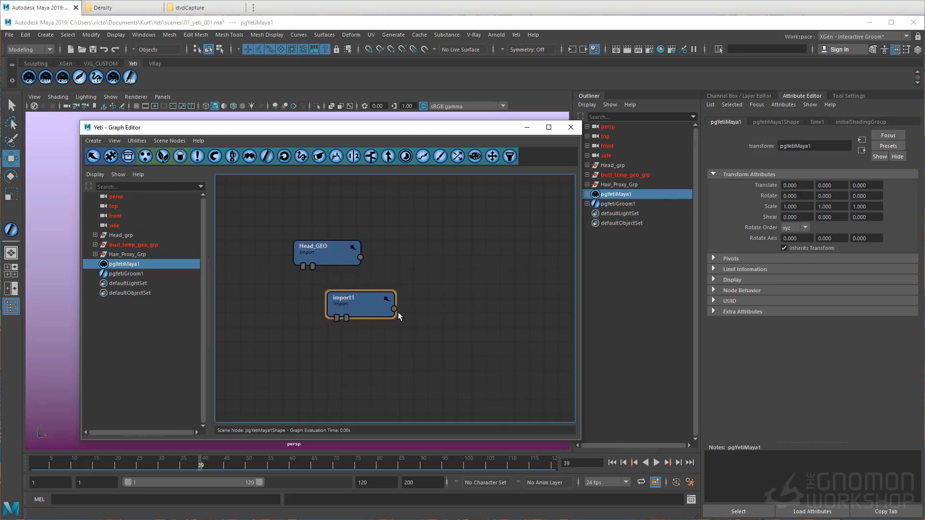
double_click(359, 302)
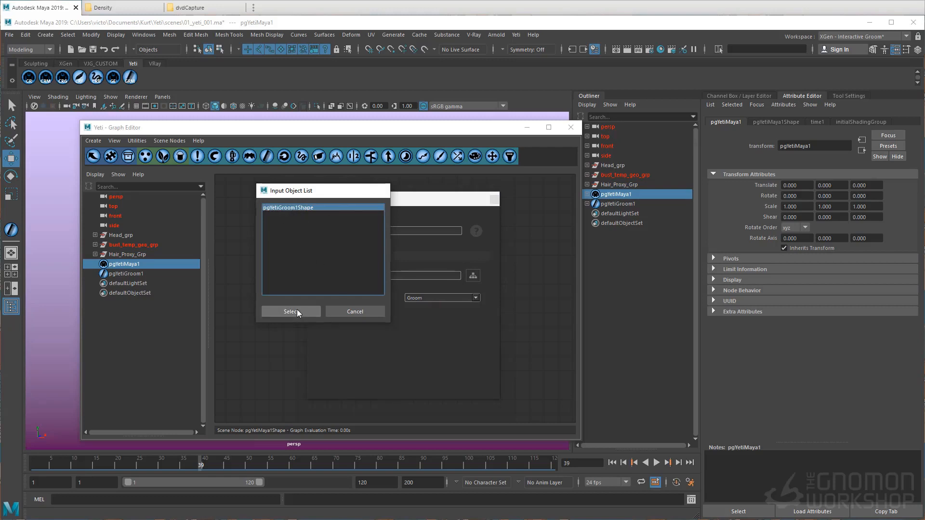
left_click(290, 311)
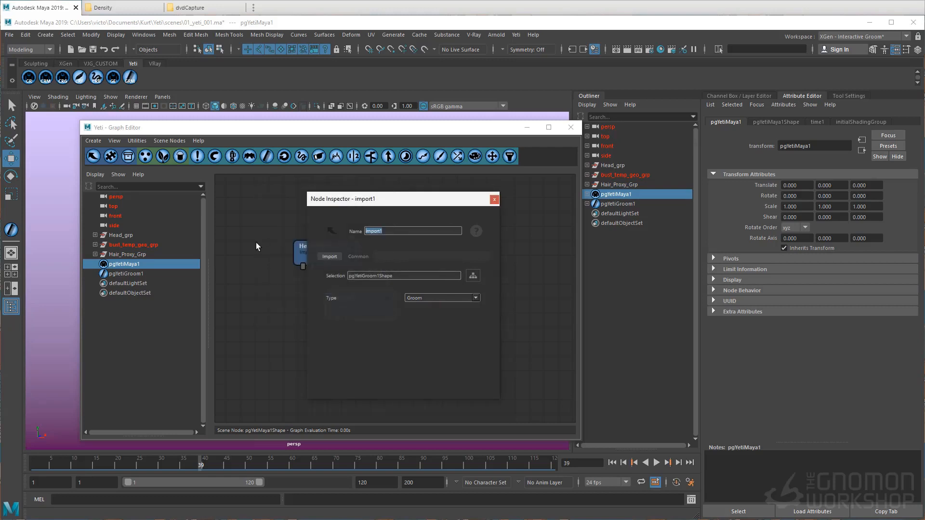
type("Base_GRM")
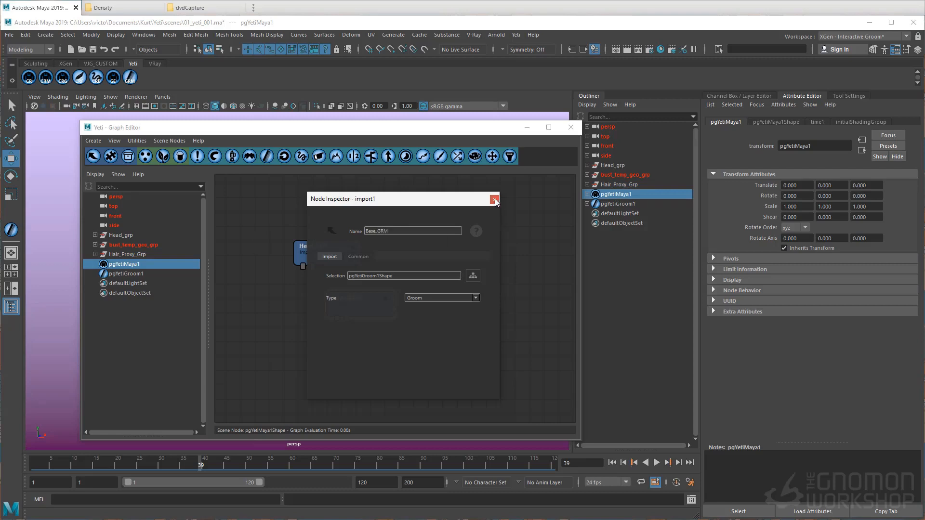
left_click(494, 200)
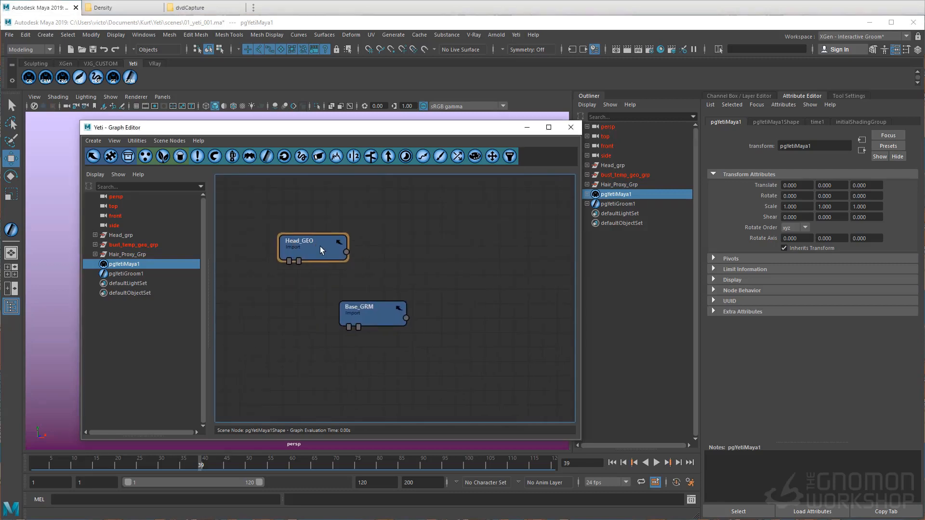
- Chain scatter, grow and comb nodes after Head_GEO, feeding Base_GRM into comb0's groom input
left_click(145, 156)
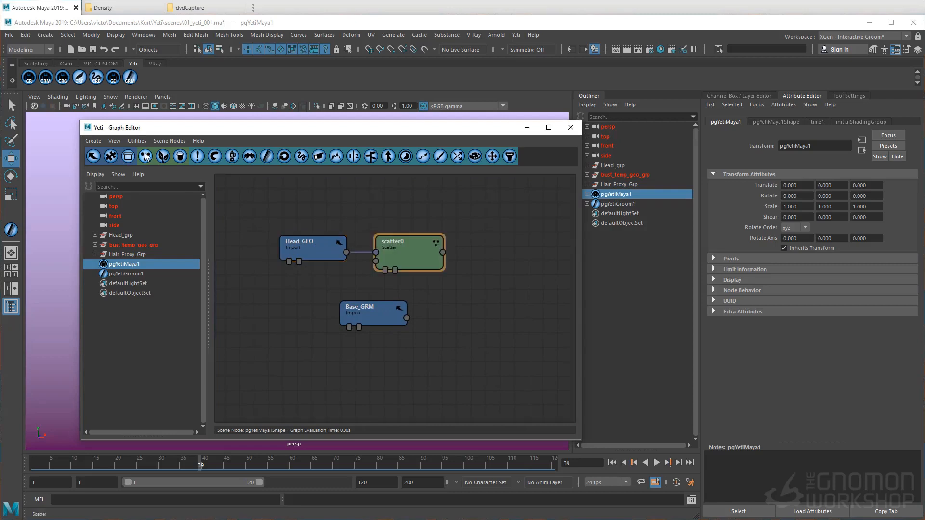
left_click(144, 157)
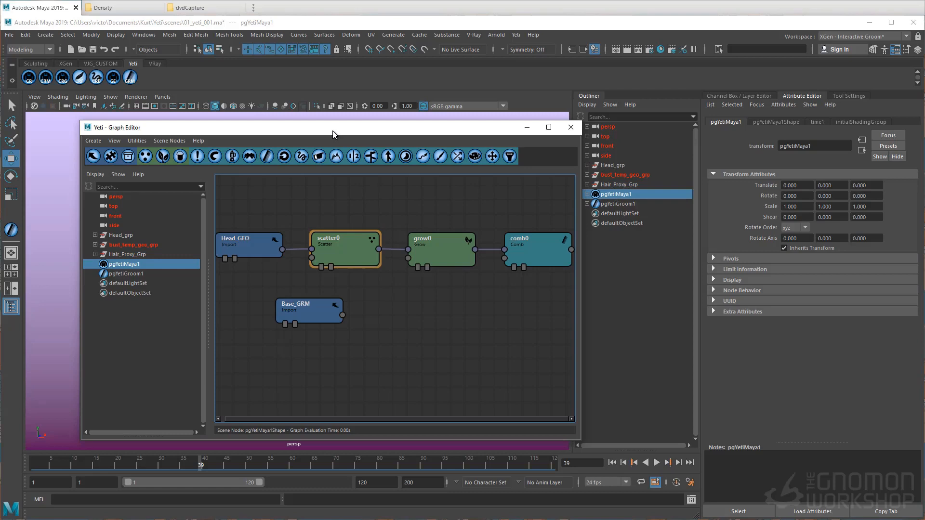
left_click(441, 250)
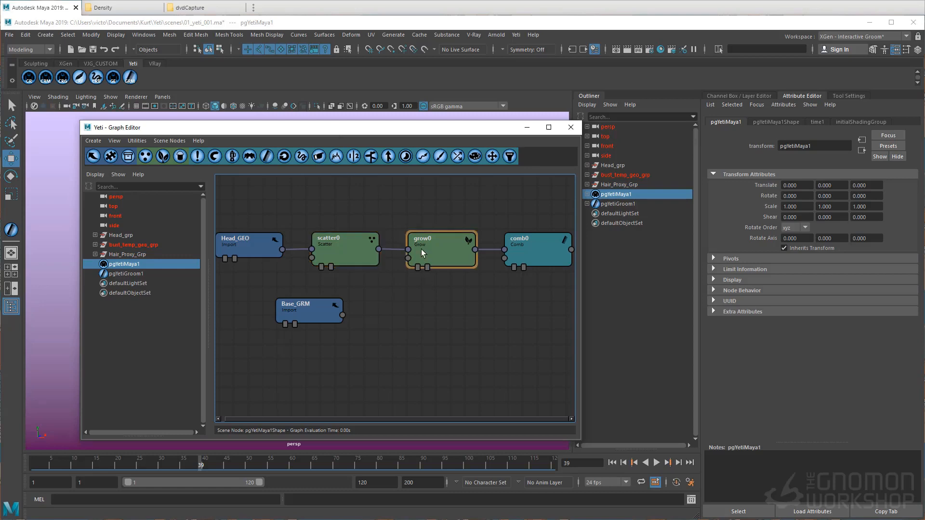
mouse_move(394, 130)
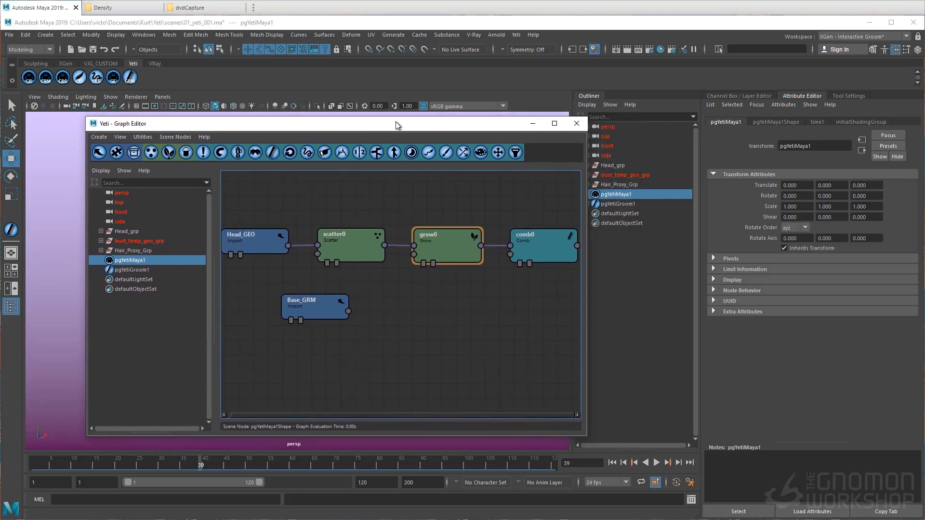
left_click(543, 246)
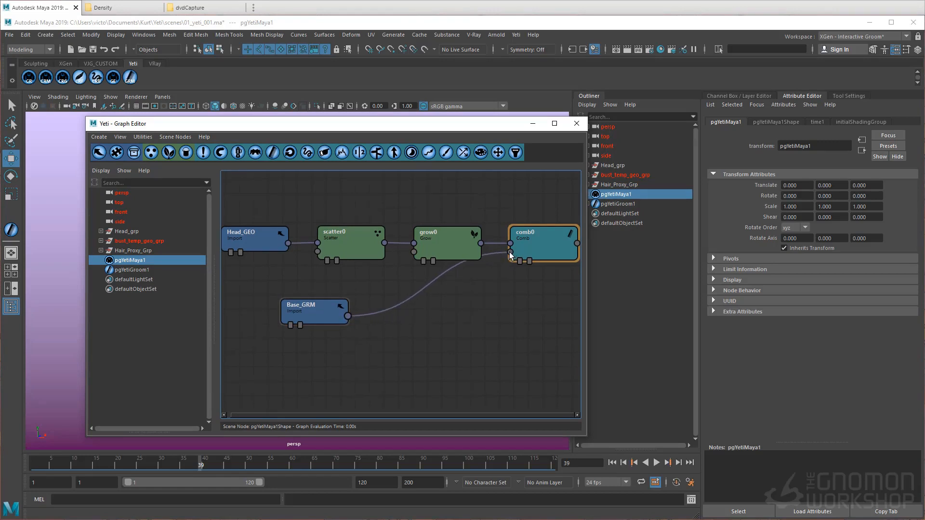
left_click(448, 238)
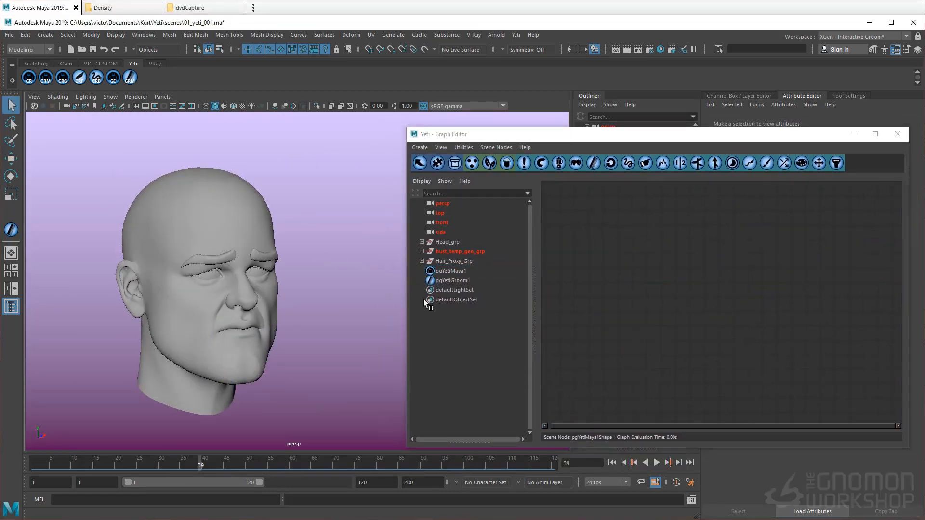
- Display scatter0's points on the head, then grow0's hairs, then the scatter points again
left_click(451, 271)
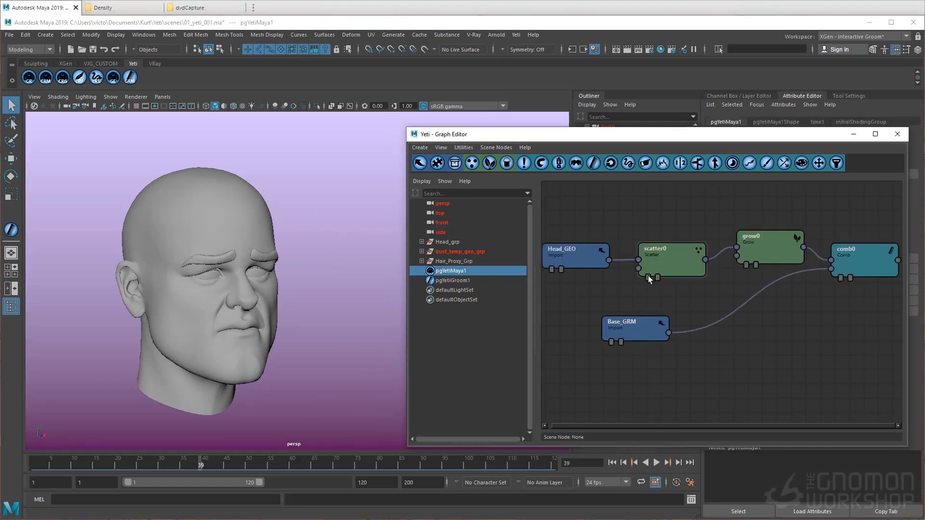
left_click(671, 259)
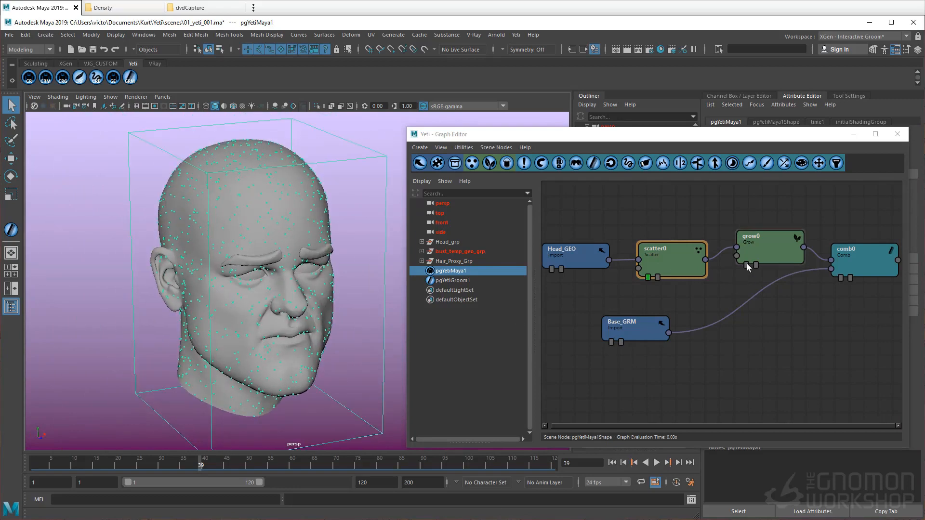
left_click(768, 248)
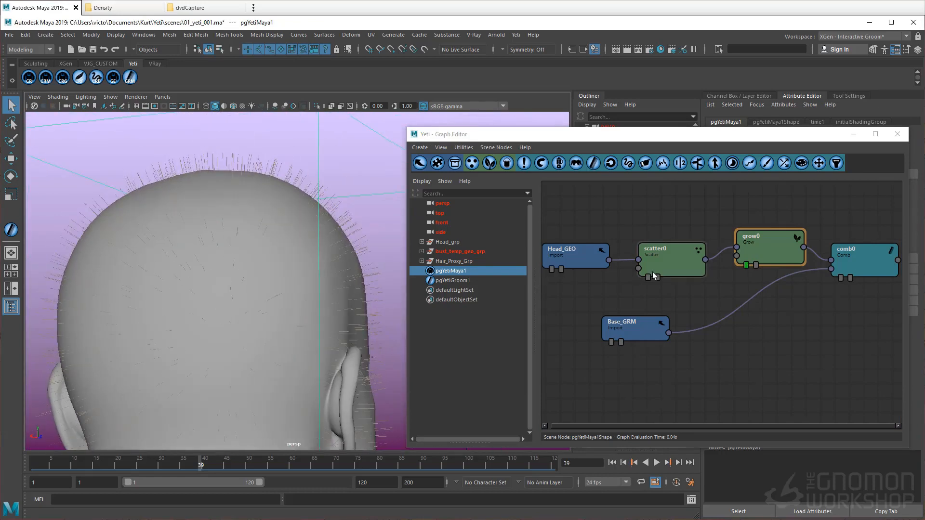
left_click(671, 260)
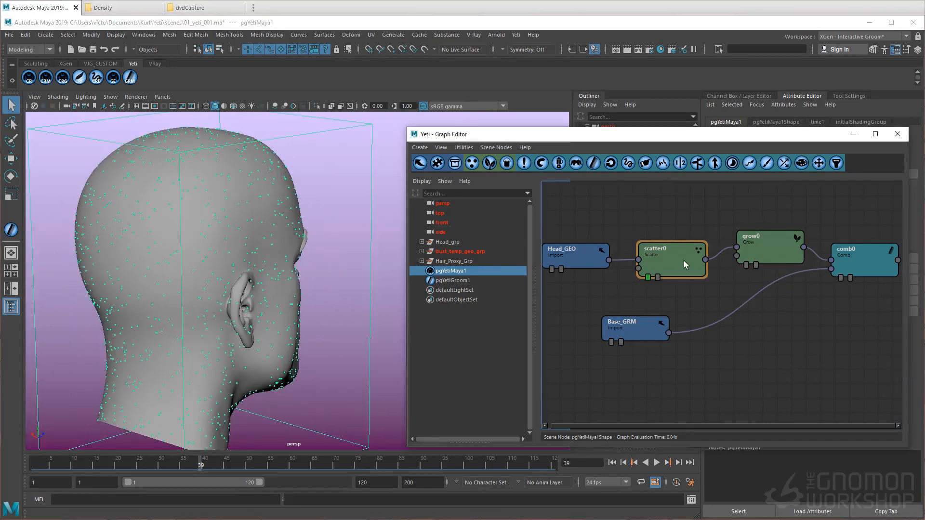
double_click(671, 259)
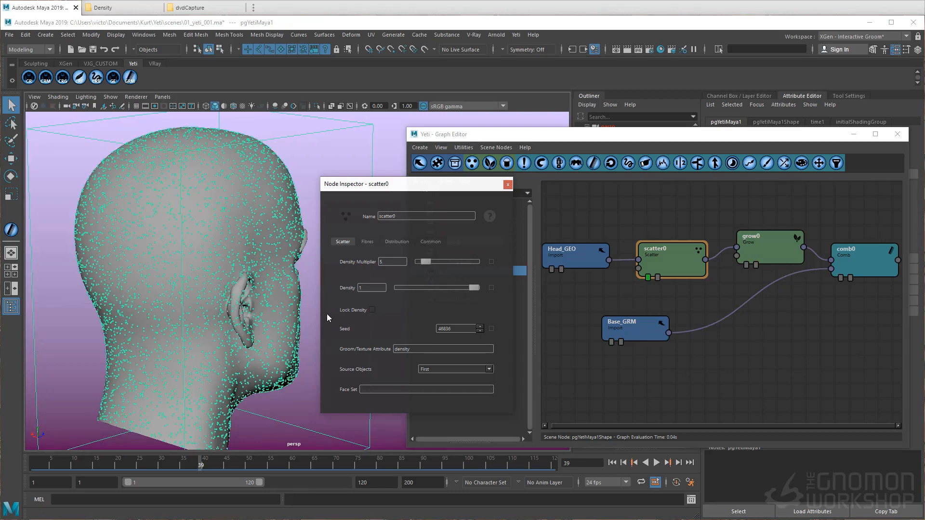
- Set scatter0's Density Multiplier to 5 and lock the density
left_click(373, 309)
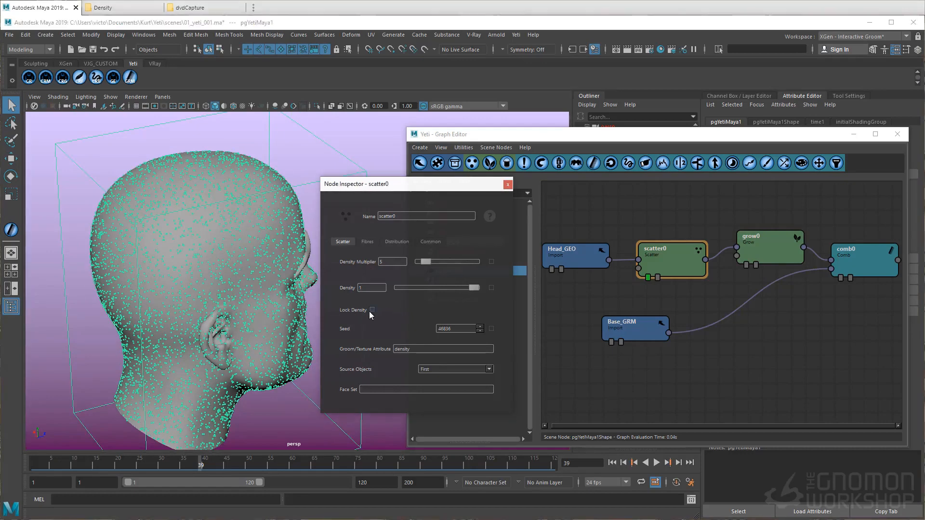
left_click(506, 184)
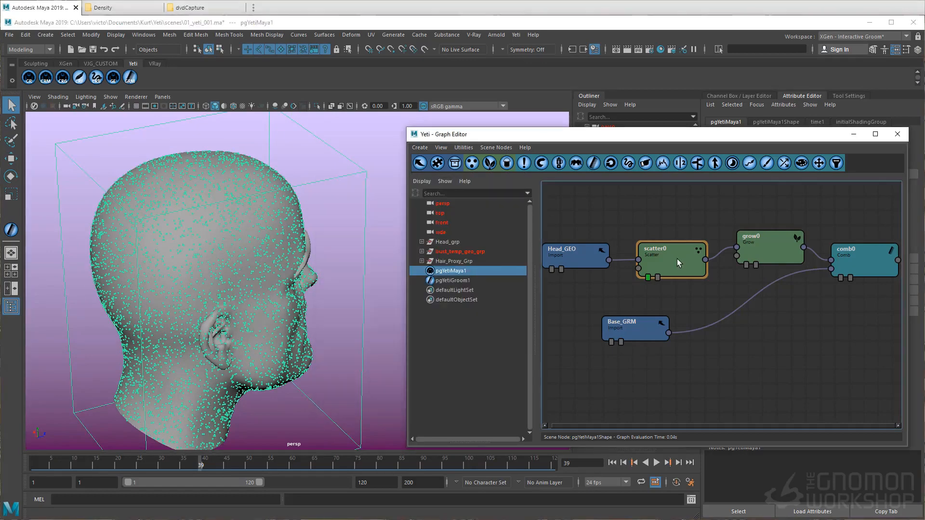
- Evaluate the full graph so short grown hair shows over the whole head
left_click(769, 248)
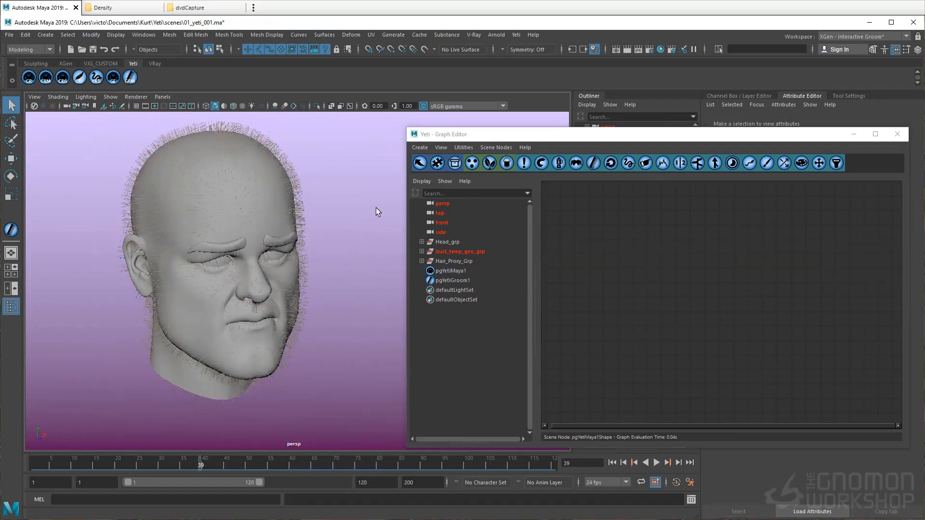
mouse_move(298, 217)
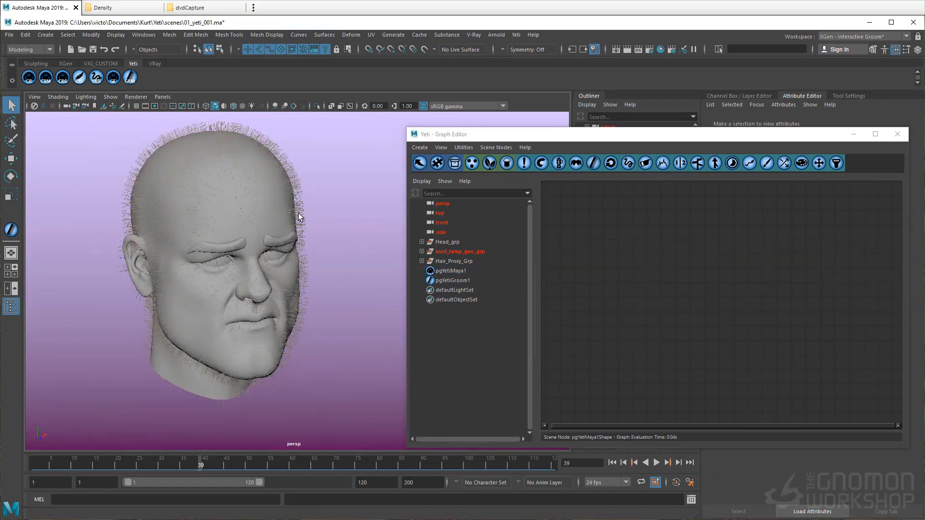